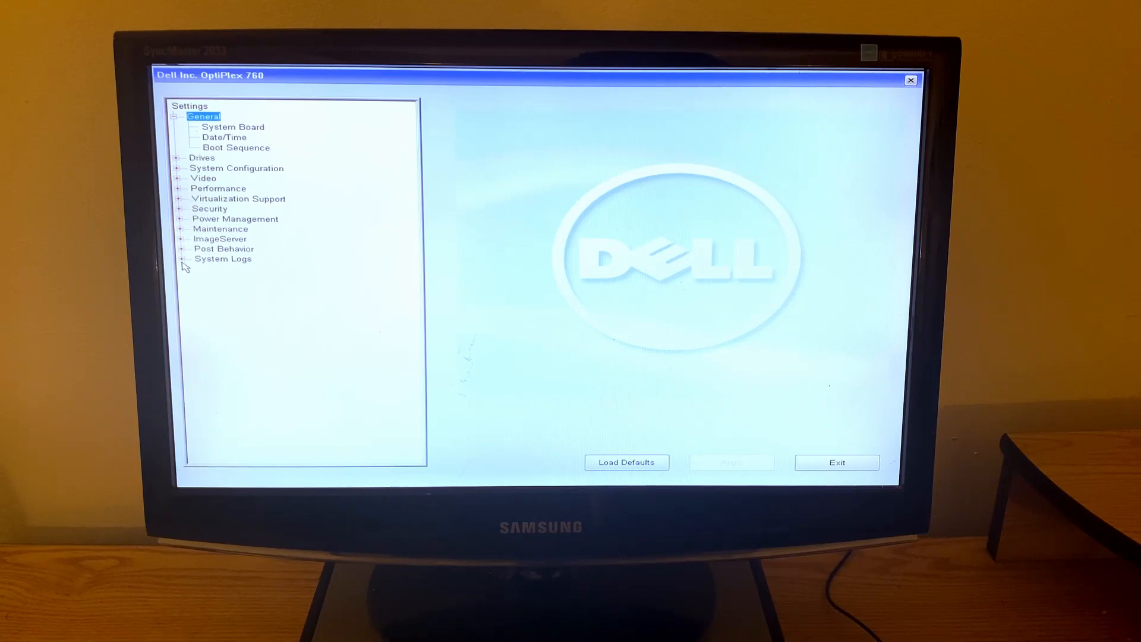
Show the BIOS Events log and expand the Post Behavior, Maintenance and Performance categories
left_click(223, 258)
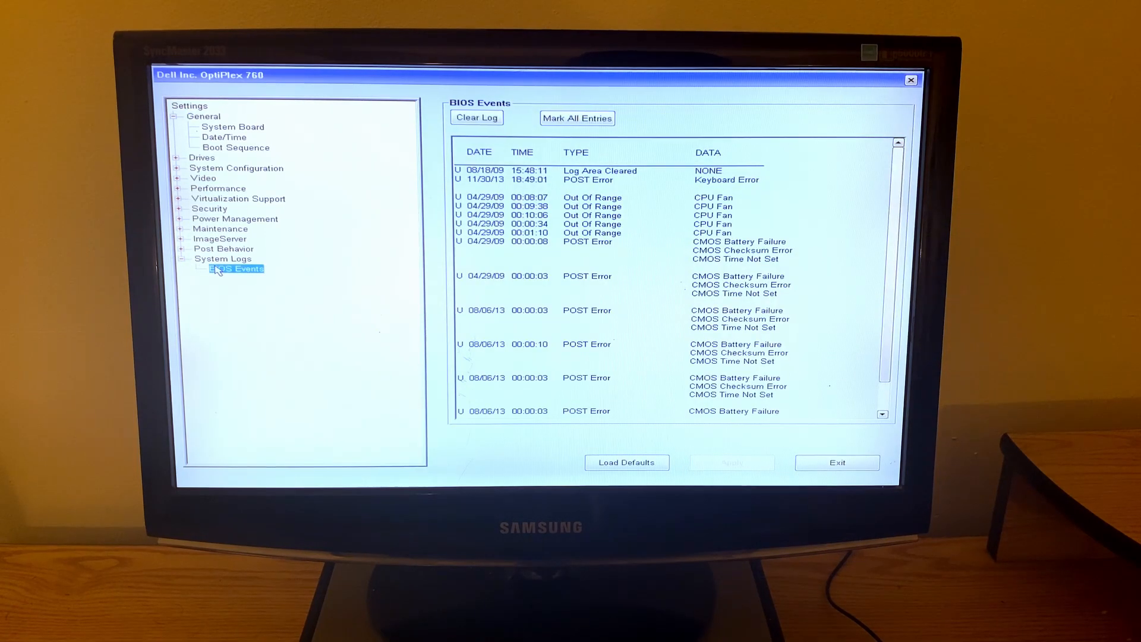
mouse_move(611, 314)
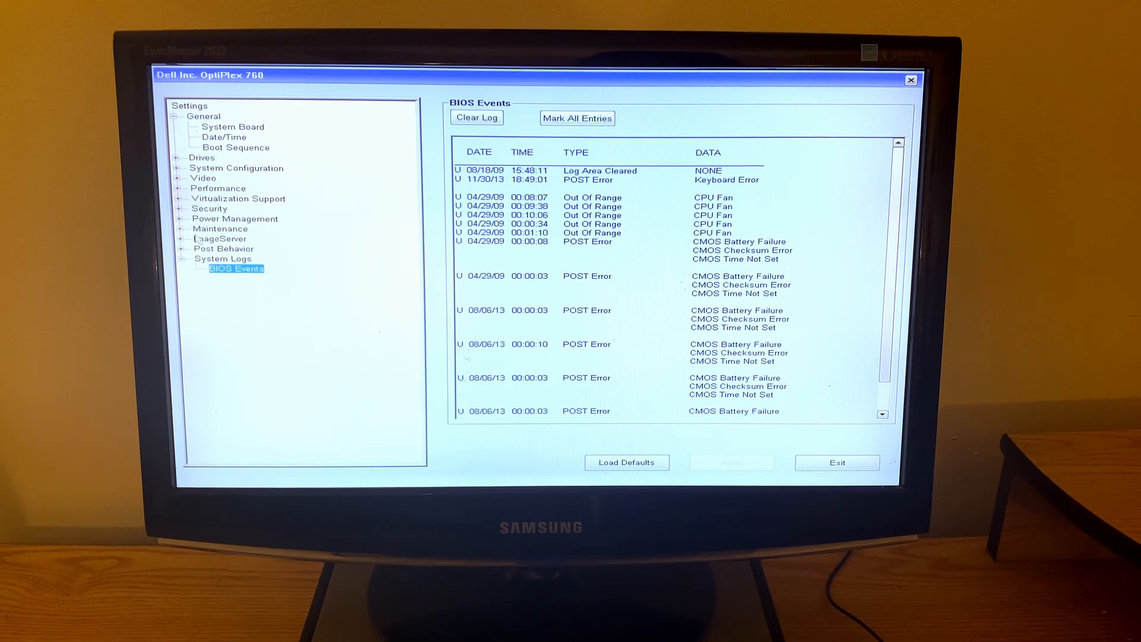
left_click(187, 248)
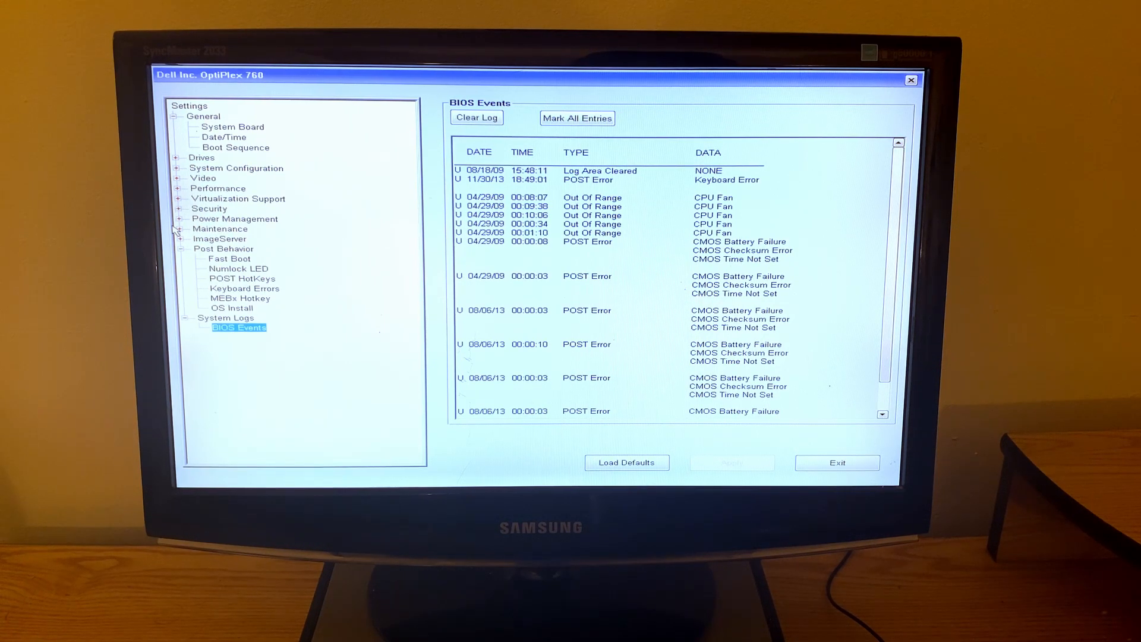
left_click(188, 239)
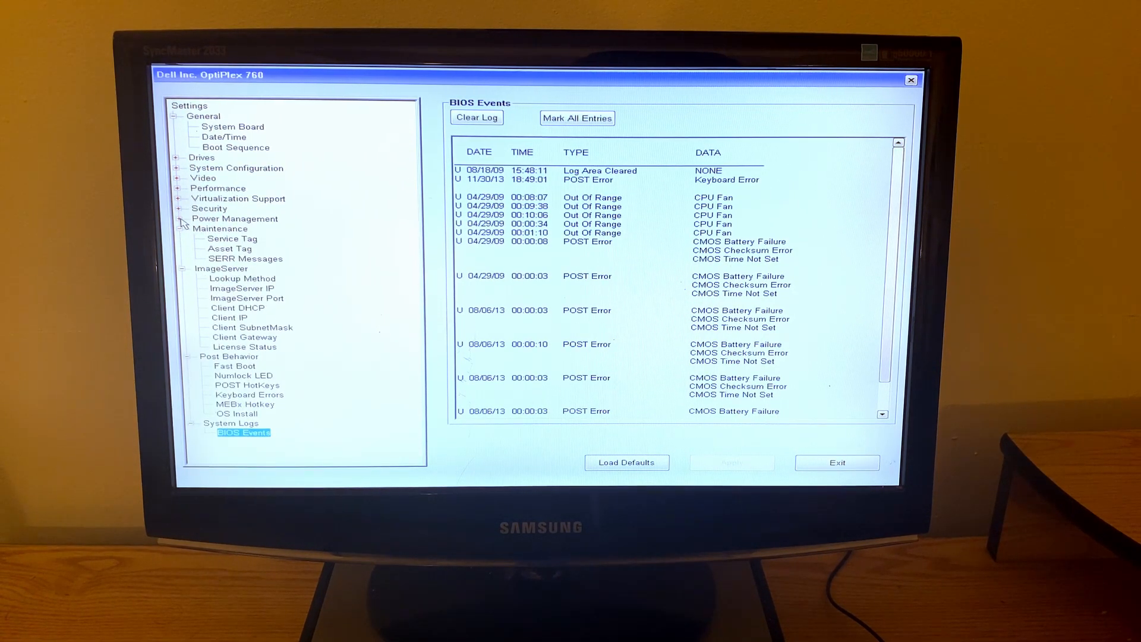
left_click(180, 188)
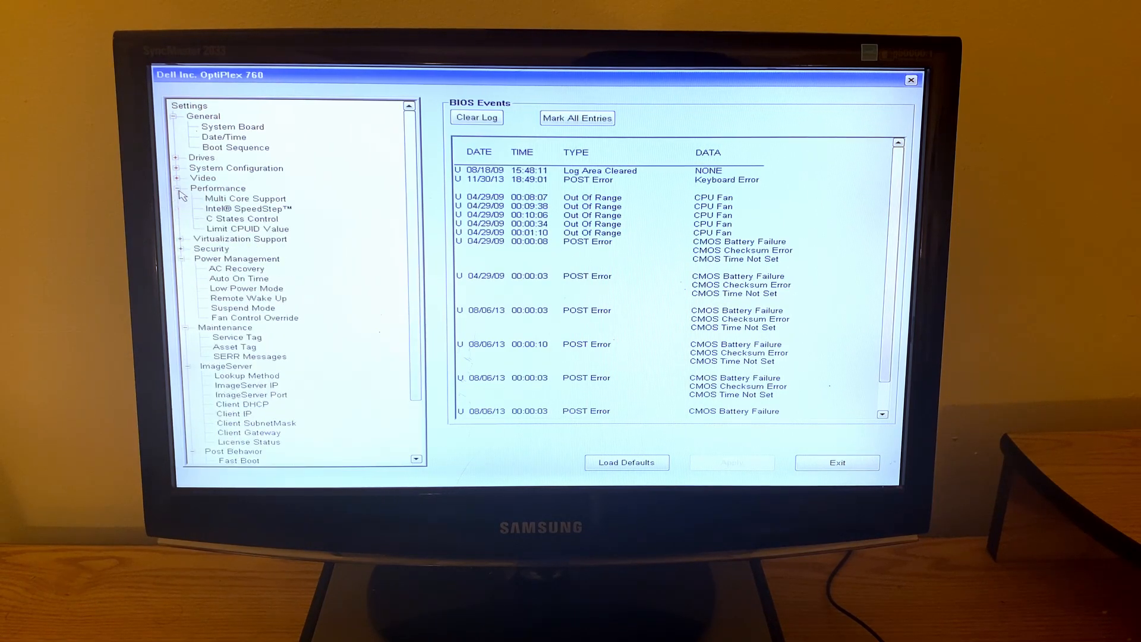
Review Miscellaneous Devices, Parallel Port Address and Integrated NIC under System Configuration
left_click(178, 167)
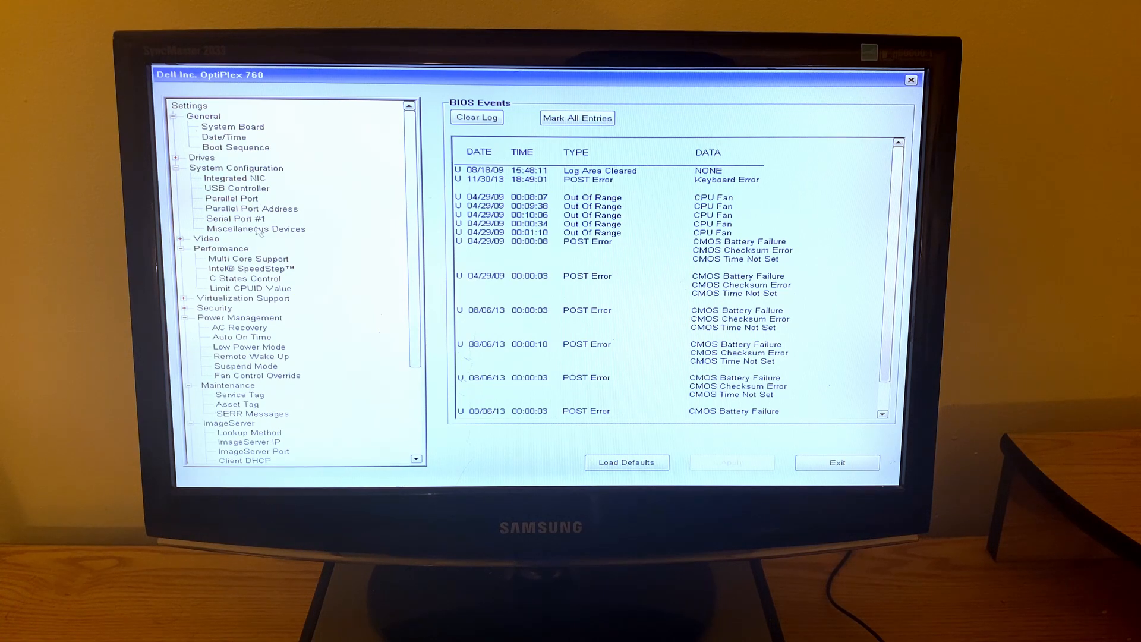
left_click(256, 228)
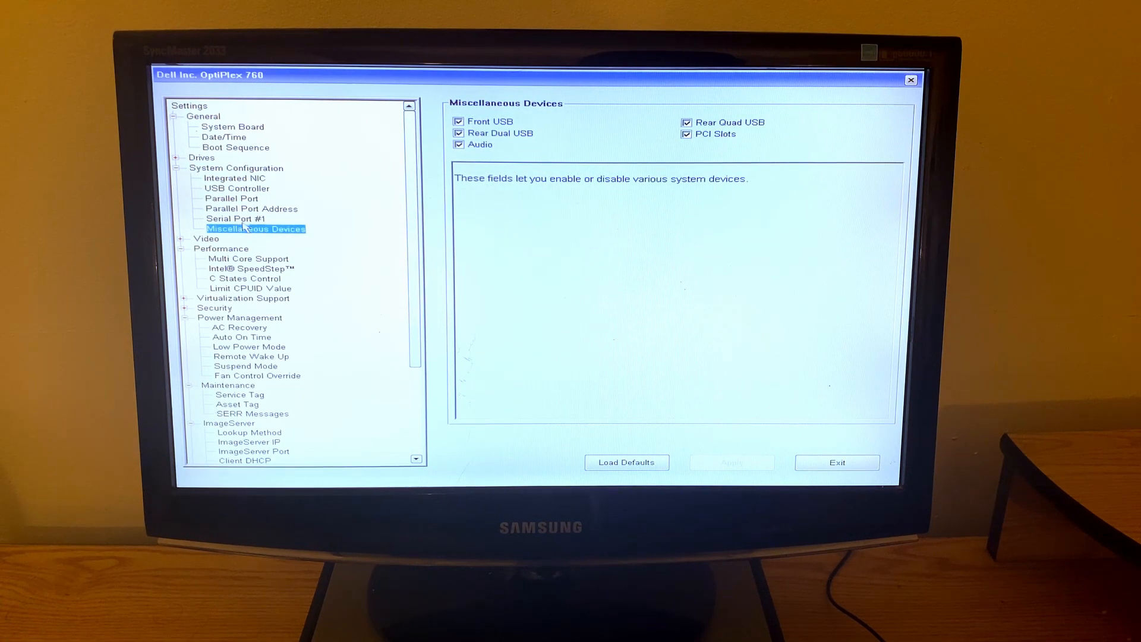
left_click(250, 209)
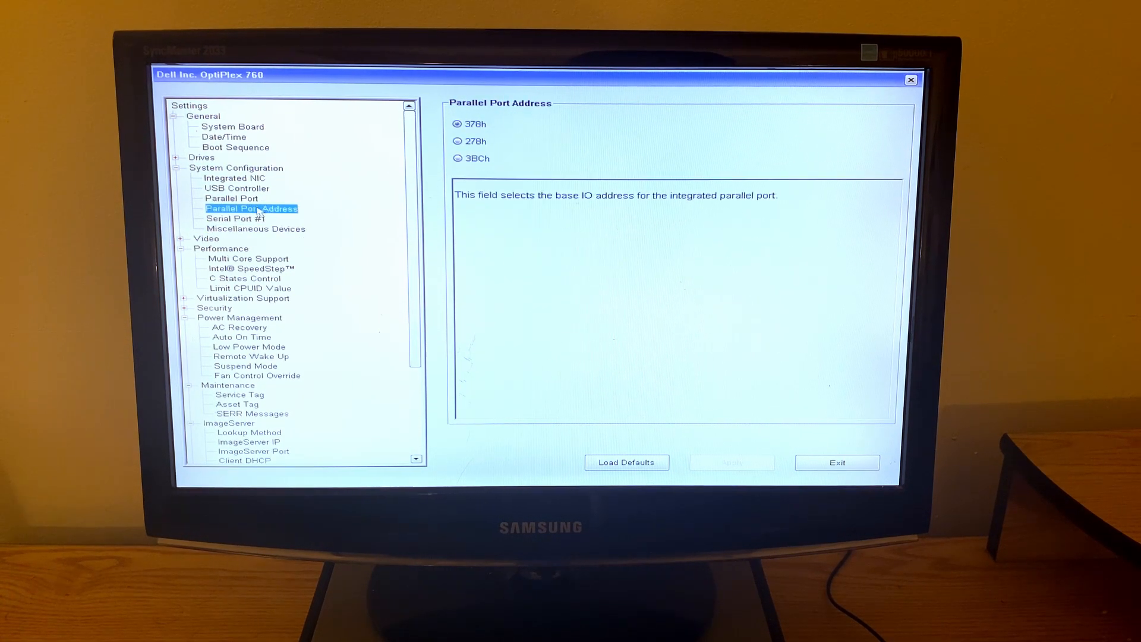
left_click(234, 177)
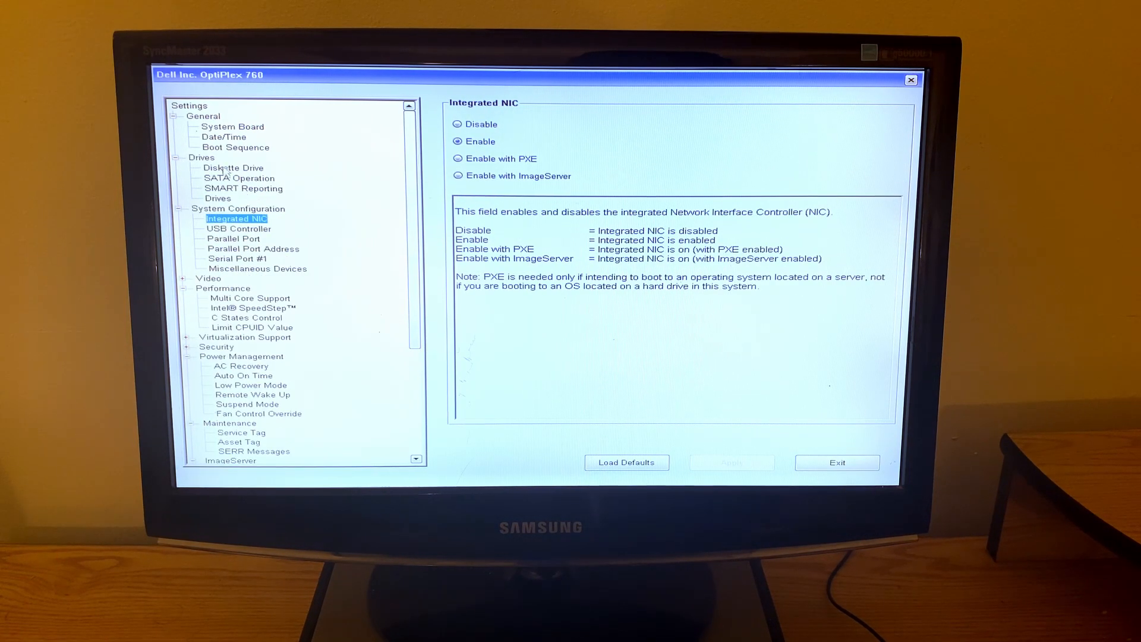
Review Date/Time and Boot Sequence, then exit BIOS Setup to boot Windows 8
left_click(224, 137)
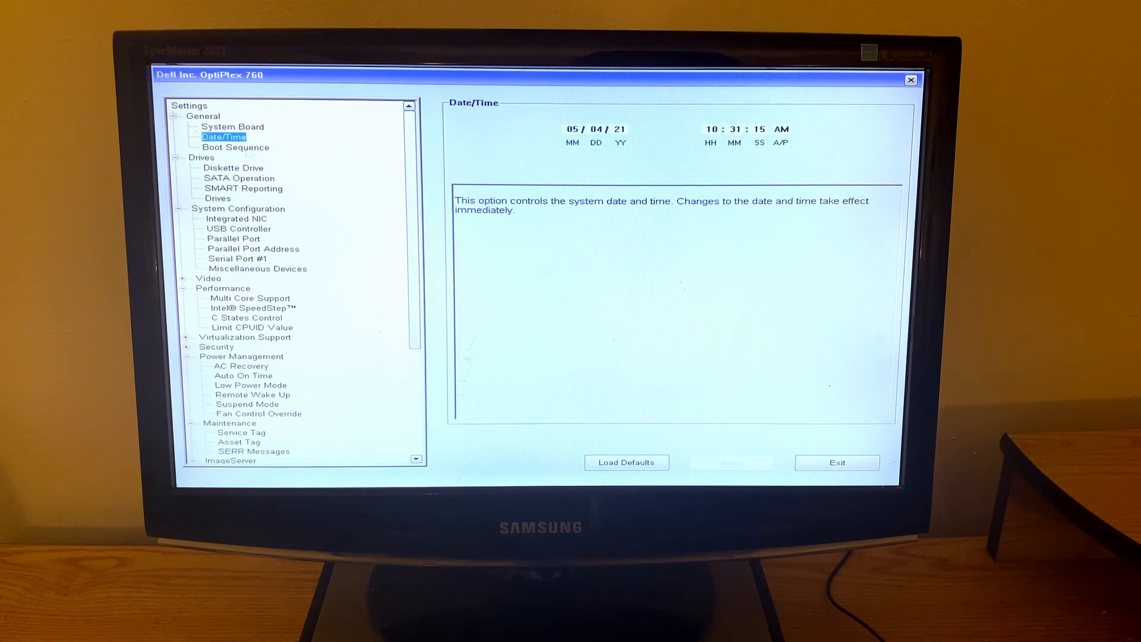
left_click(235, 147)
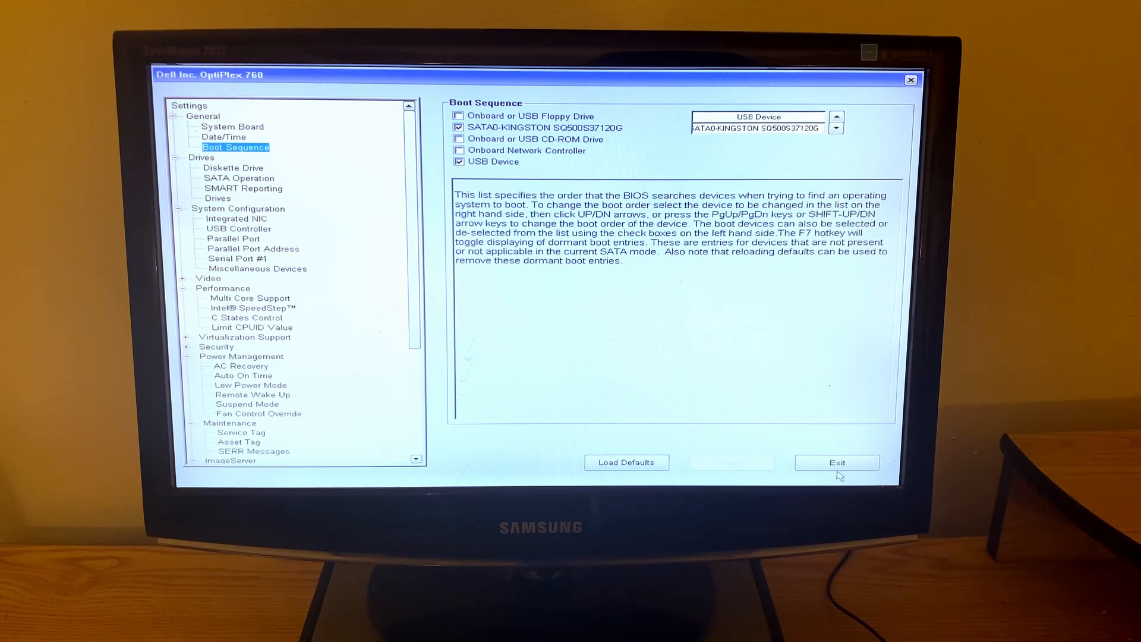
left_click(836, 463)
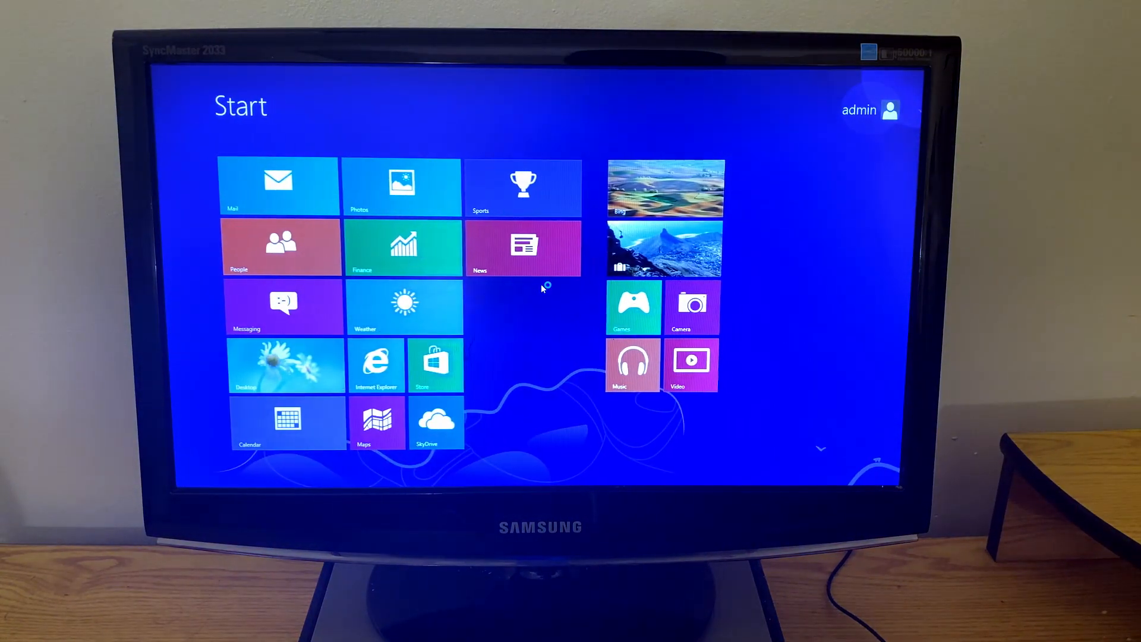
Switch from the Start screen to the desktop and bring up the Computer window listing drives
left_click(286, 364)
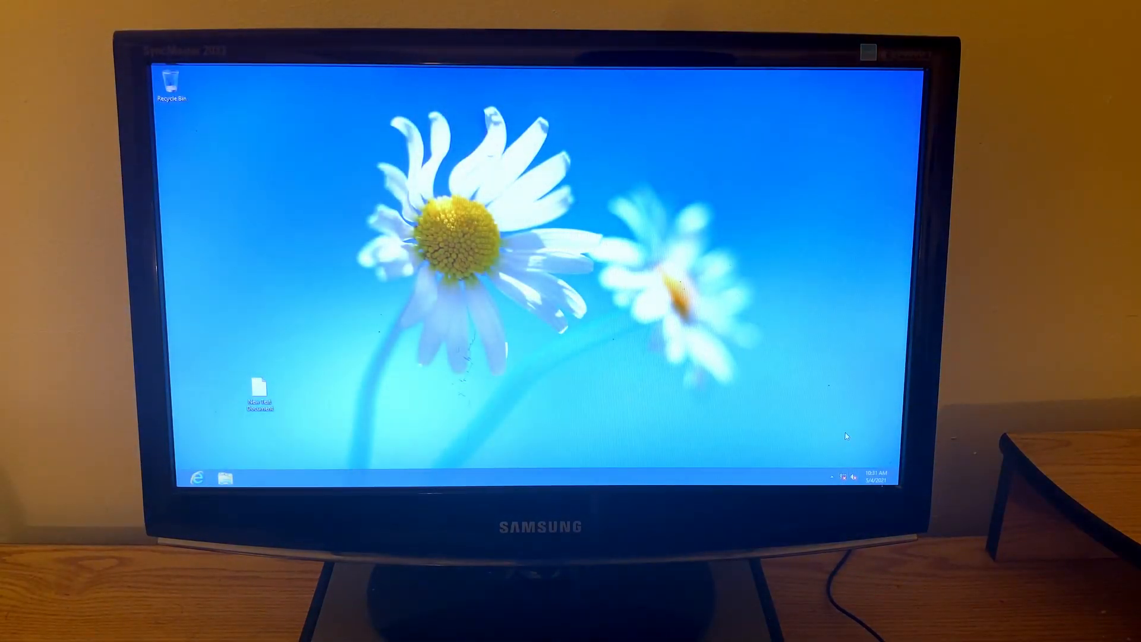
left_click(842, 478)
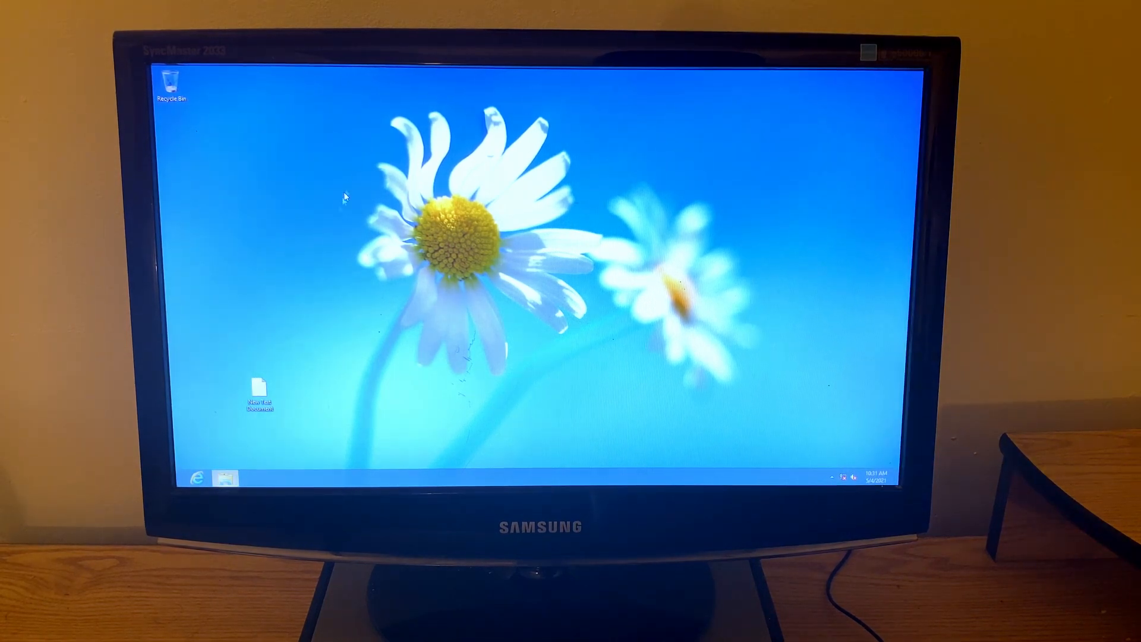
left_click(224, 479)
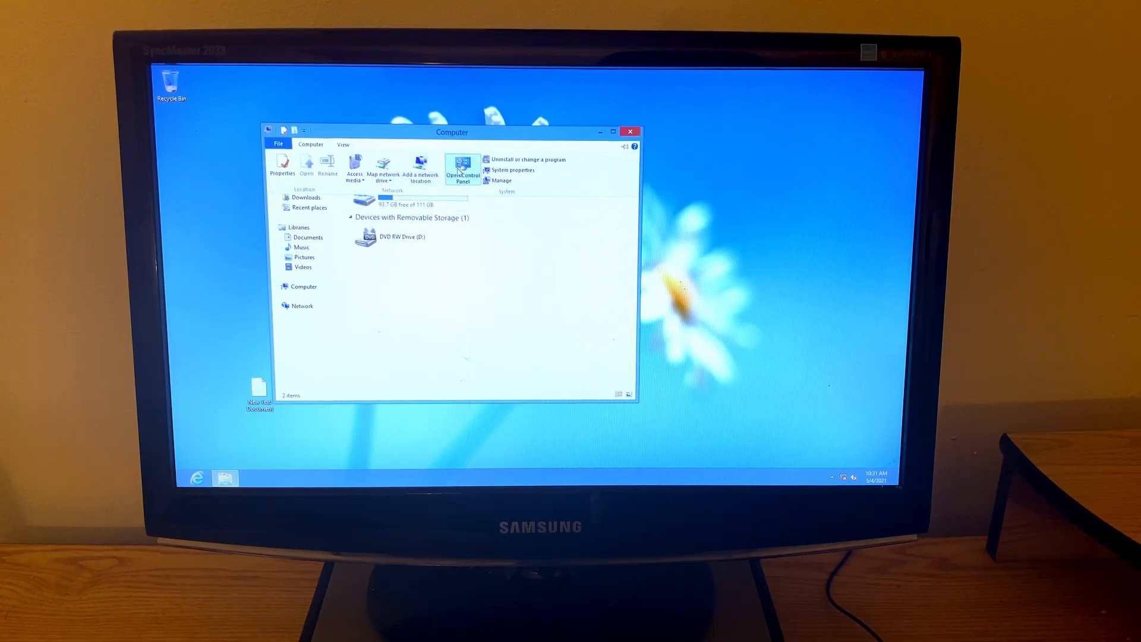
Reach Device Manager via Control Panel > System and Security > System
left_click(462, 168)
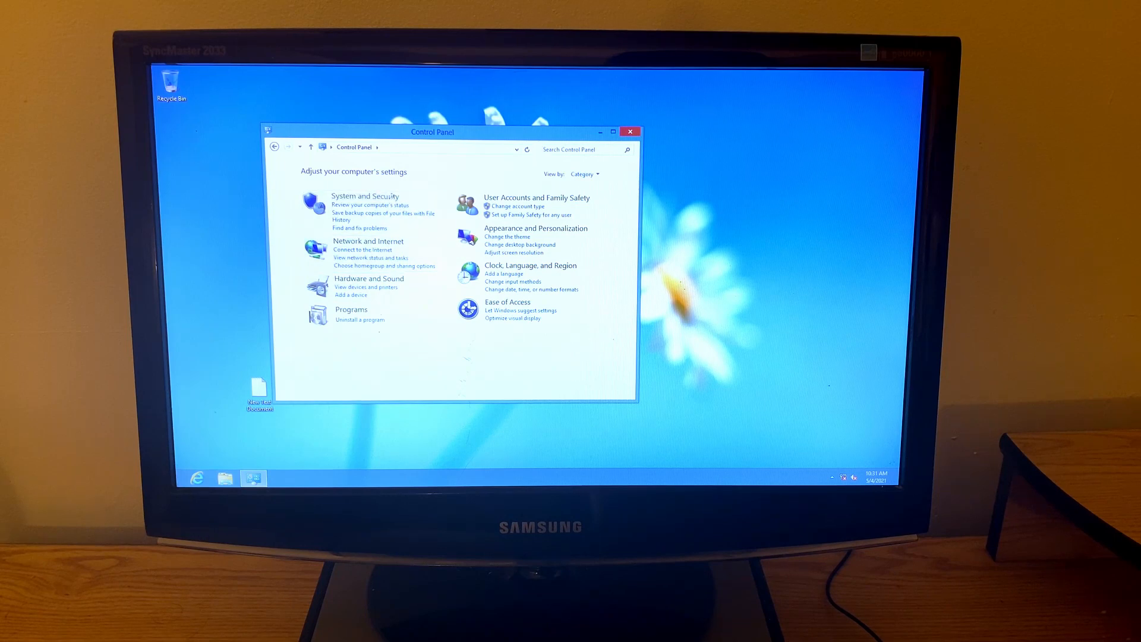
left_click(365, 196)
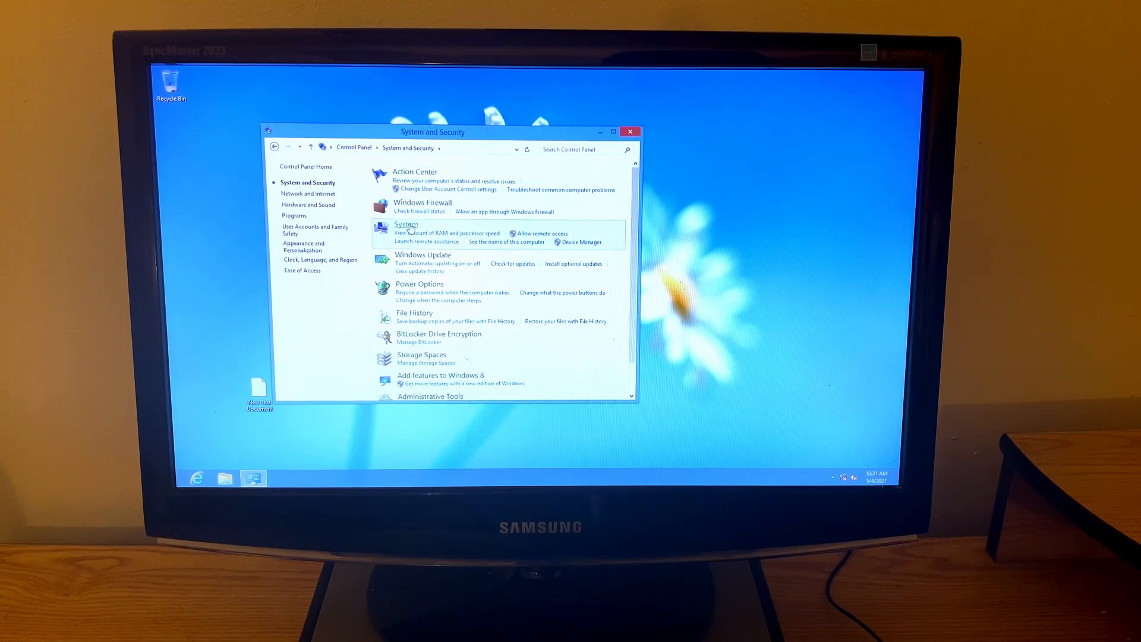
left_click(405, 225)
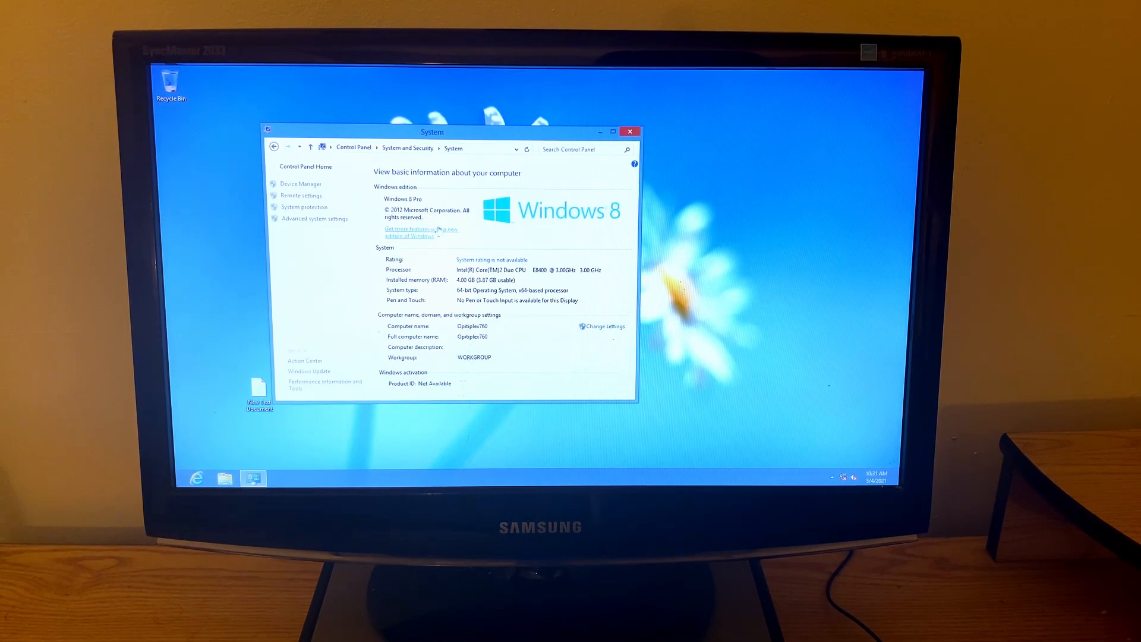
left_click(300, 183)
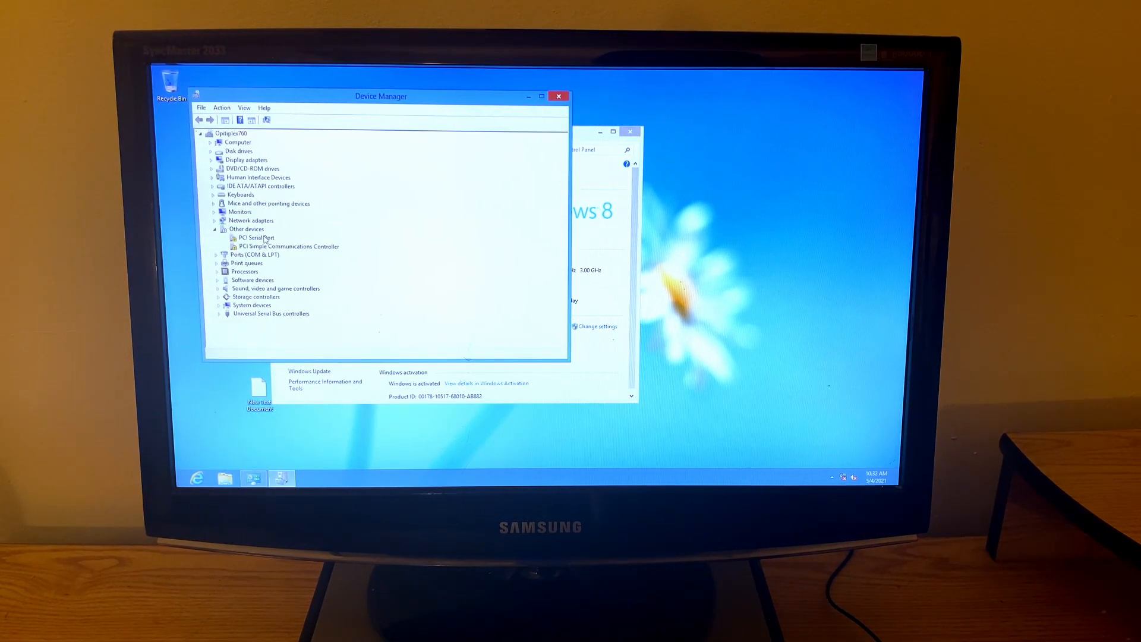
left_click(257, 238)
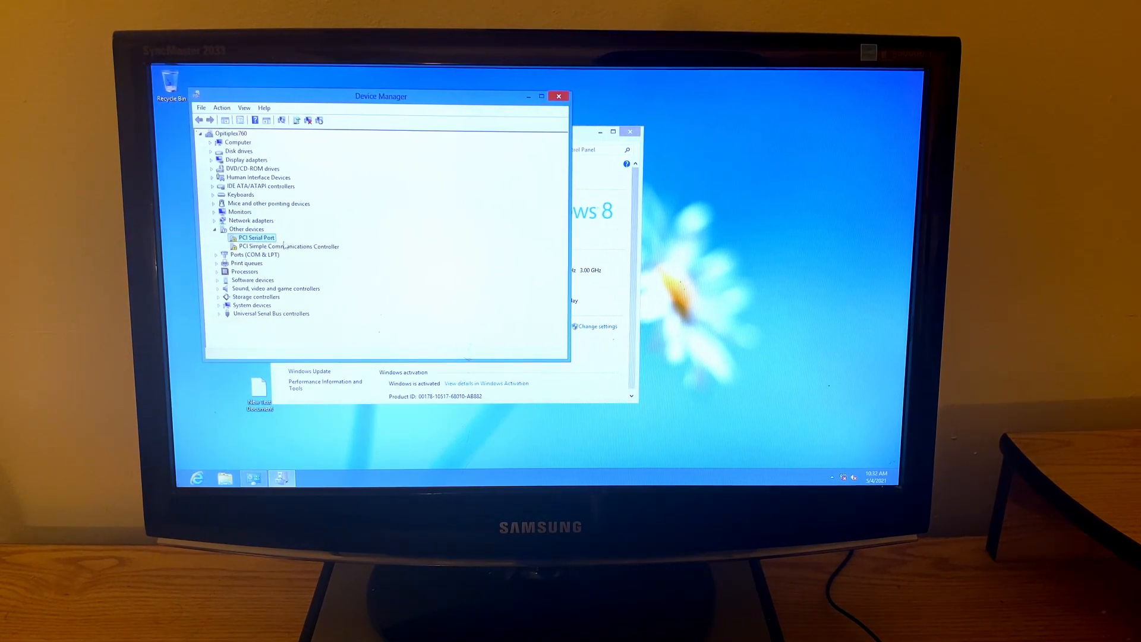
double_click(286, 246)
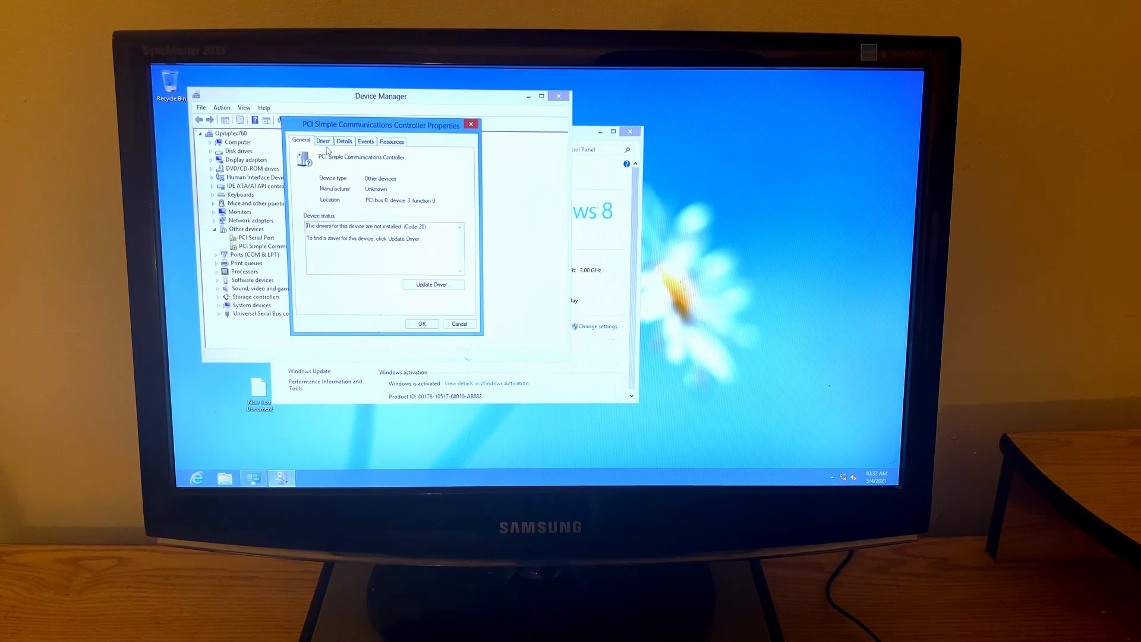
left_click(323, 140)
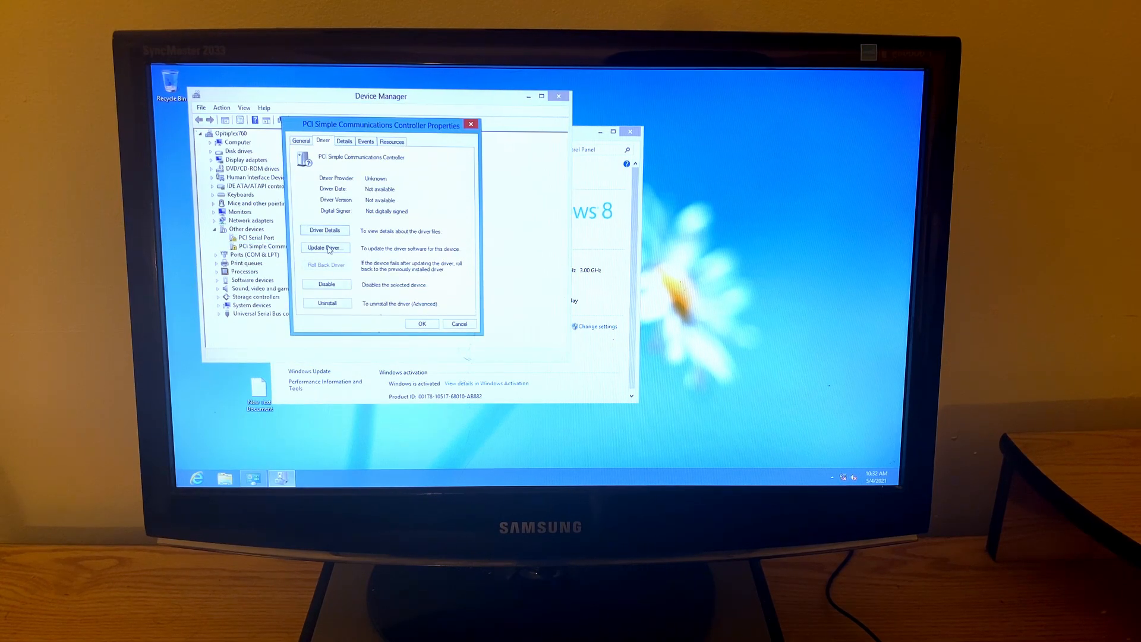
left_click(324, 247)
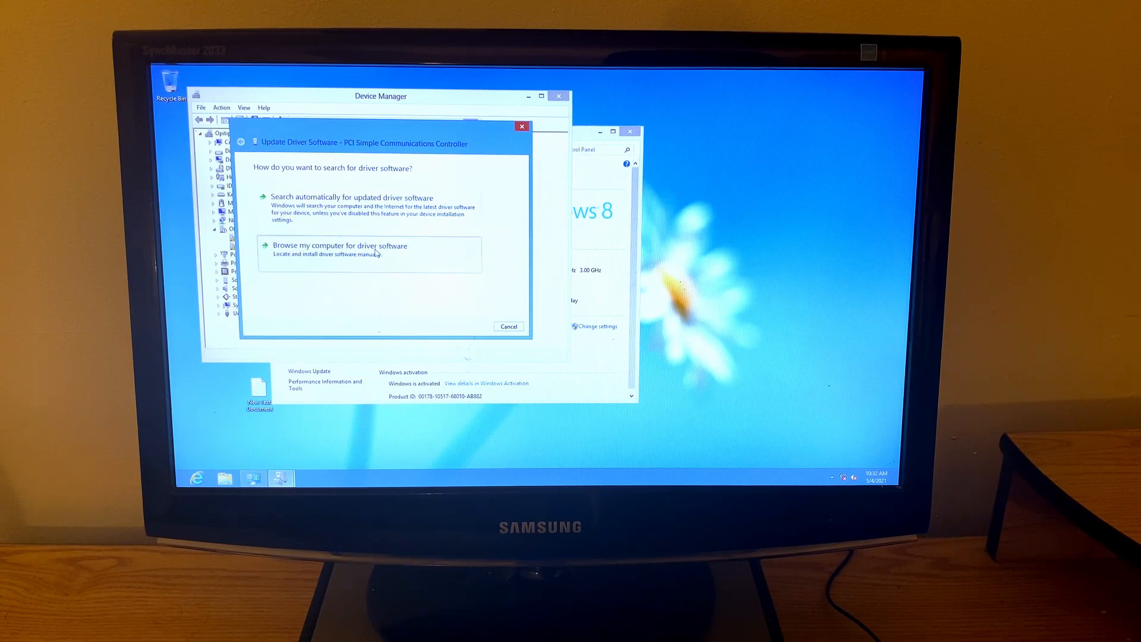
left_click(339, 245)
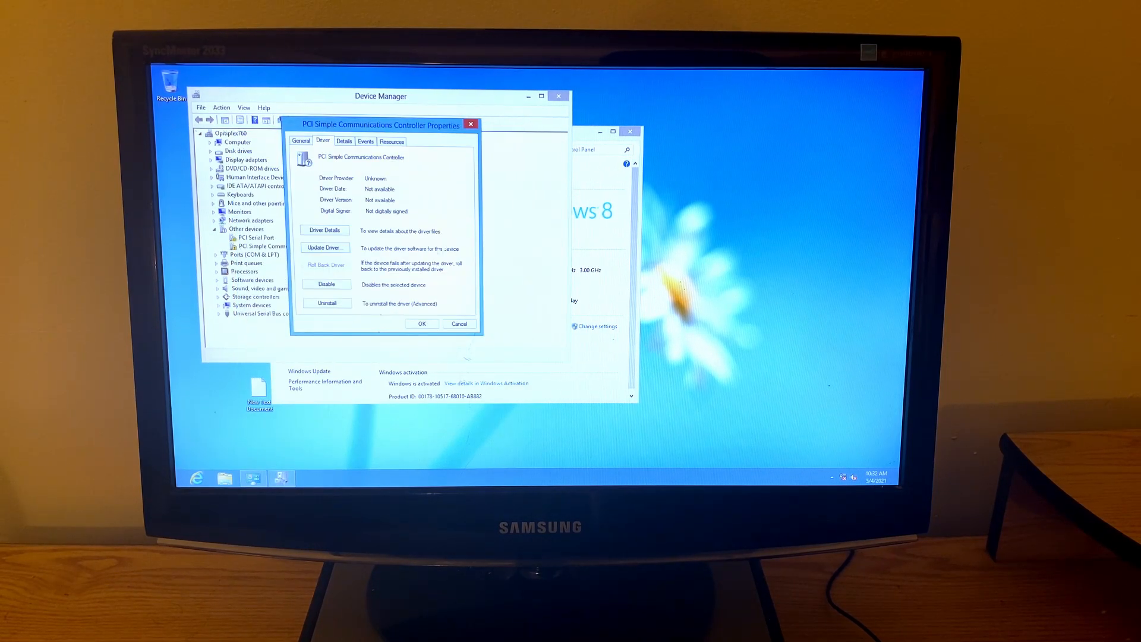
left_click(325, 247)
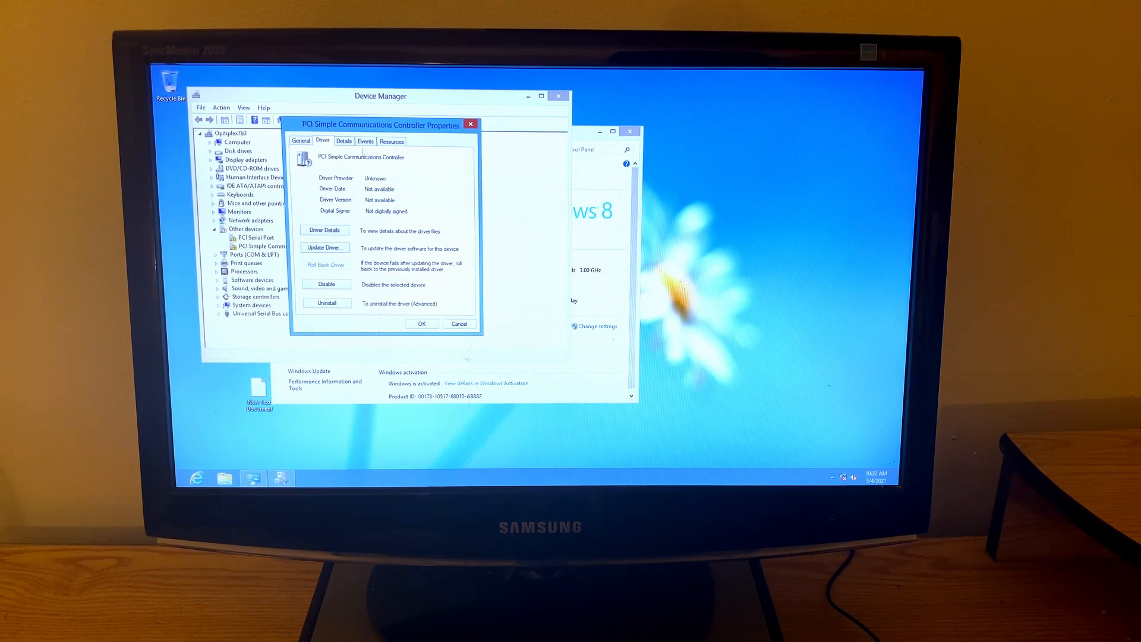
left_click(459, 323)
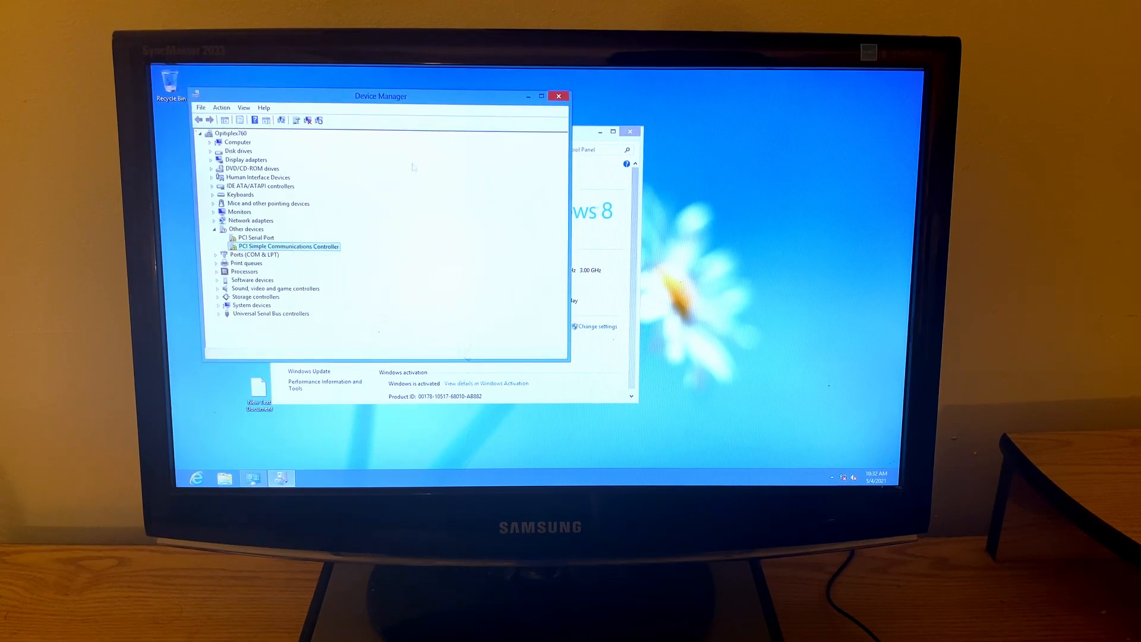
left_click(218, 271)
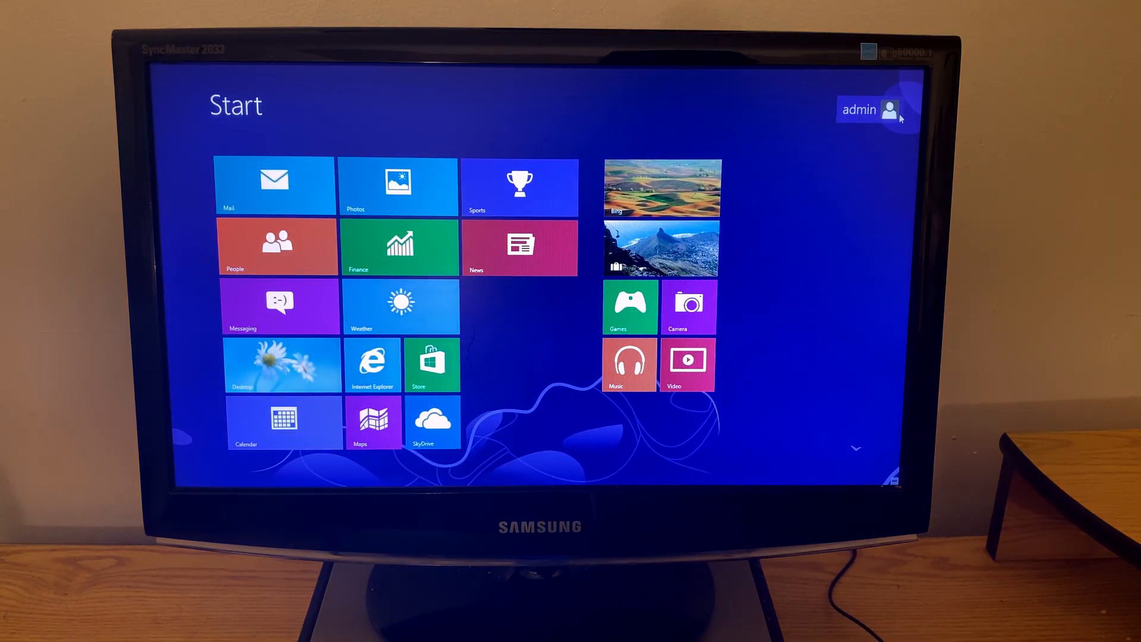
Leave the admin session from the Start screen account tile so the PC restarts
left_click(891, 110)
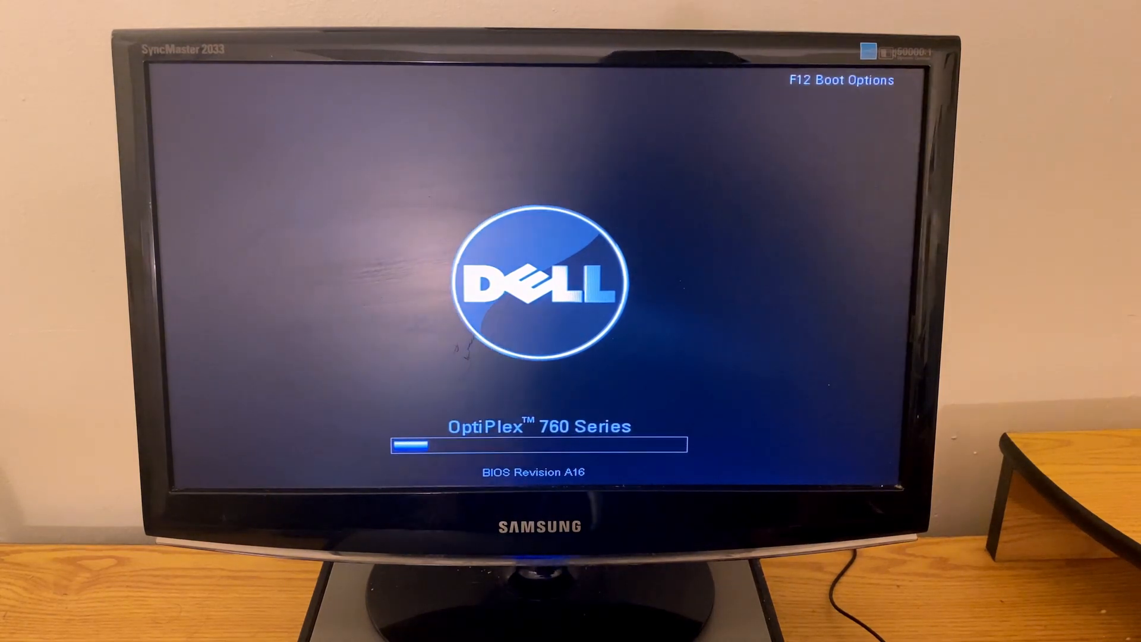
Boot once from the Onboard or USB CD-ROM Drive via the F12 boot menu into Windows 8 Setup
key("f12")
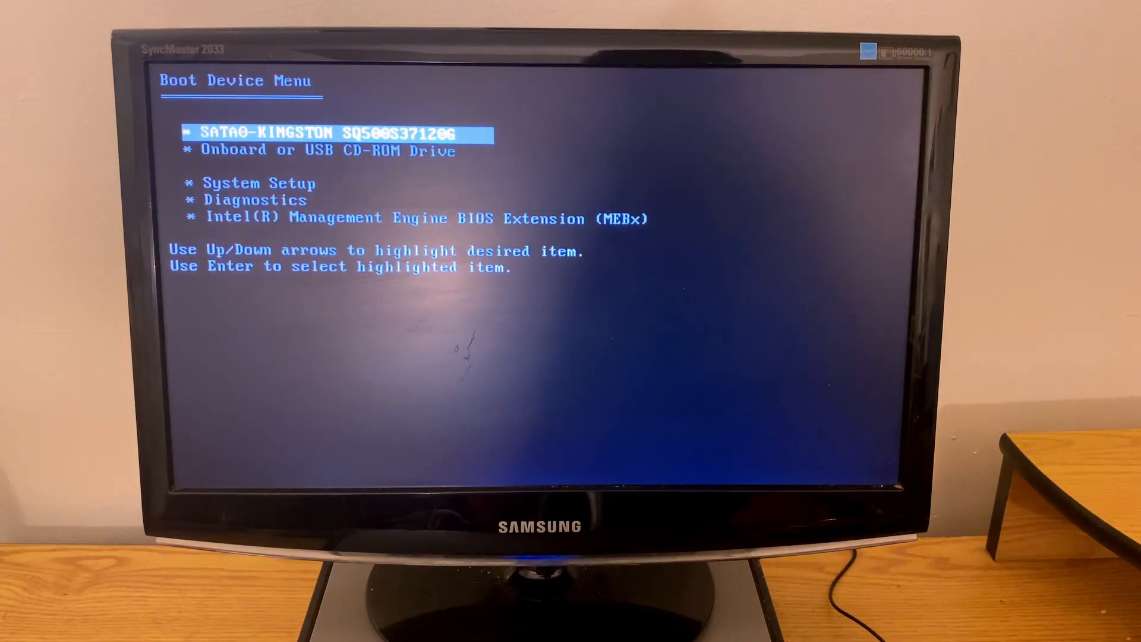
key("Down")
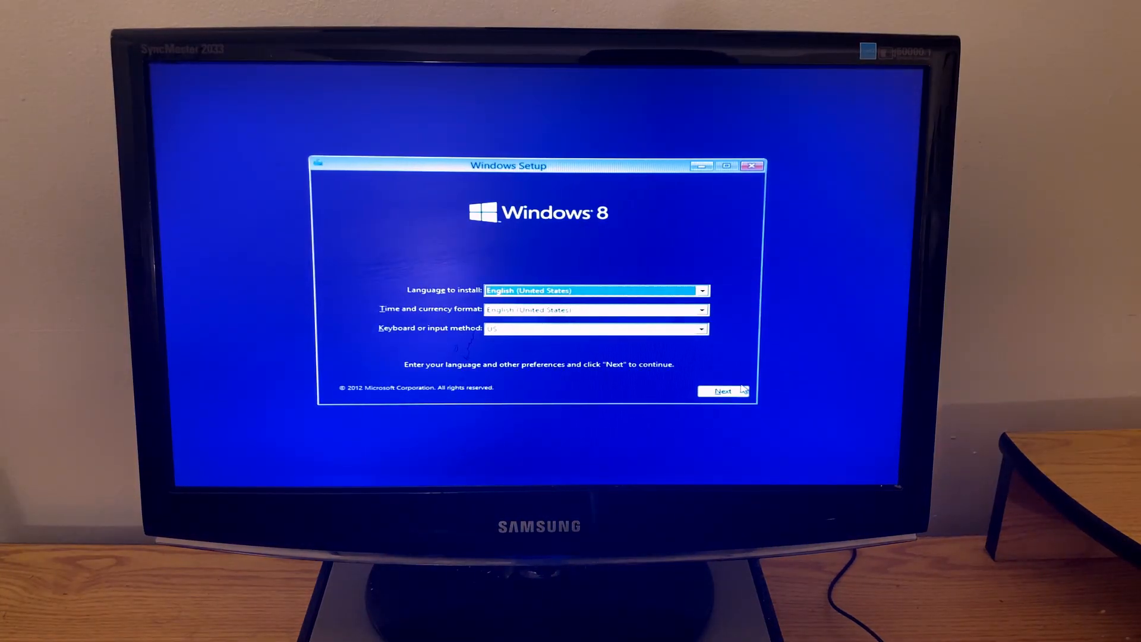
Start the Windows 8 install with default language and accept the PC name and colour
left_click(721, 391)
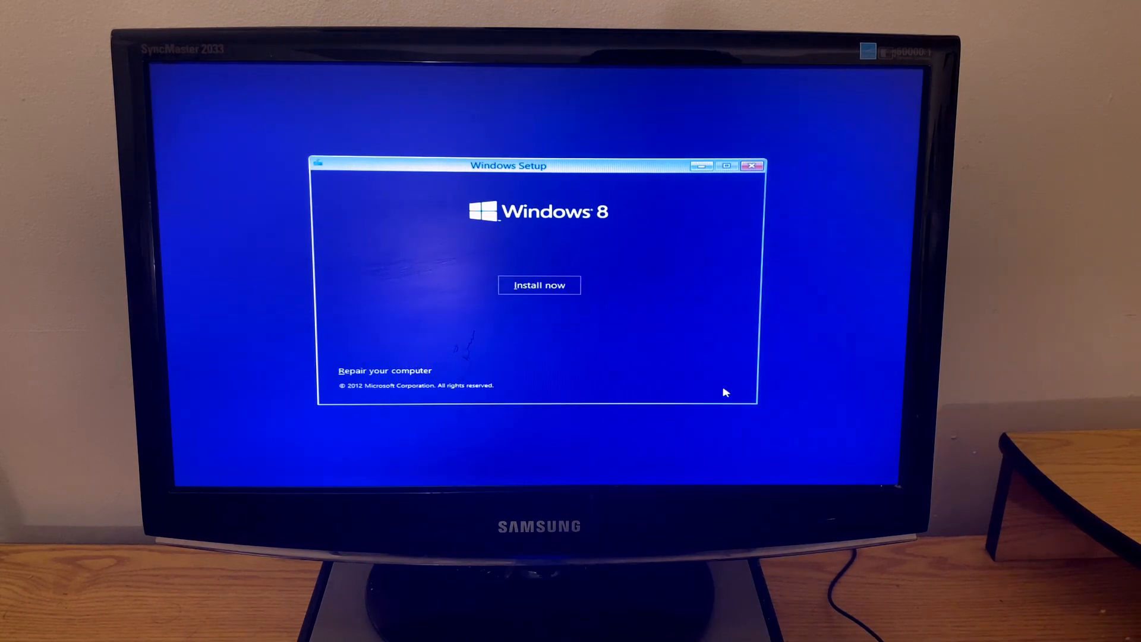
left_click(540, 284)
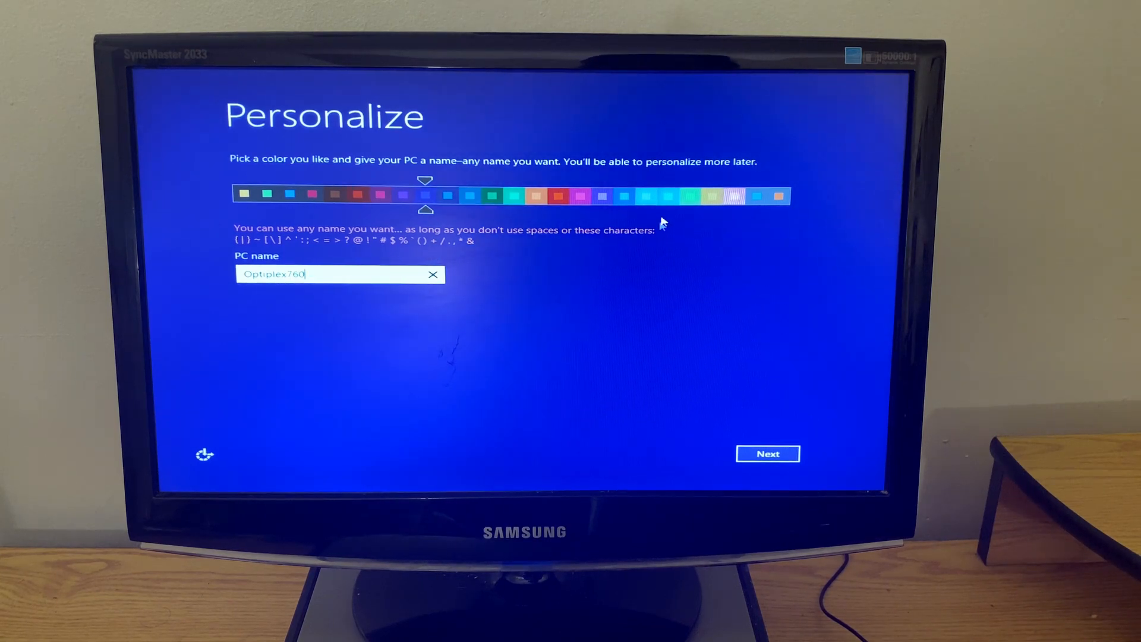
mouse_move(719, 468)
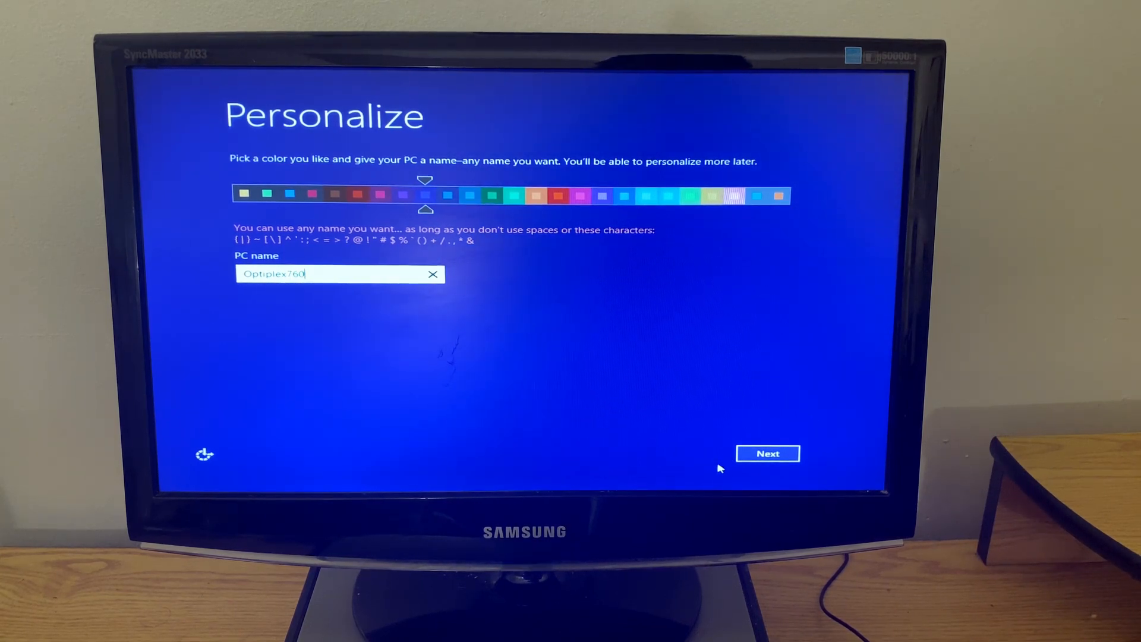
left_click(766, 453)
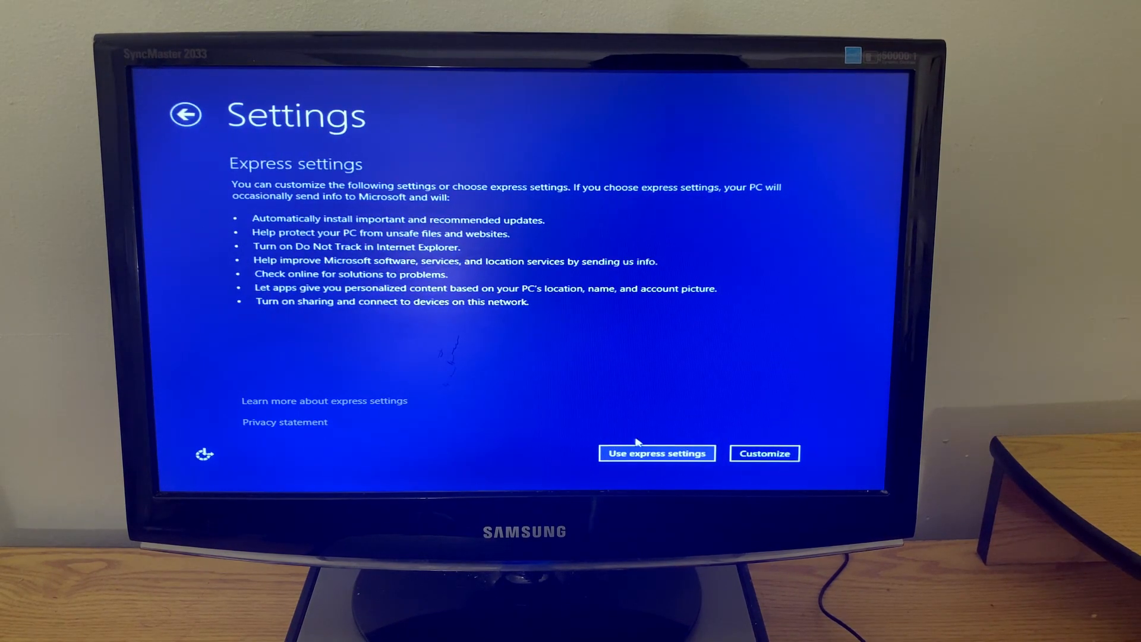
Use express settings and finish setup with a local account named 'Adm...'
left_click(657, 453)
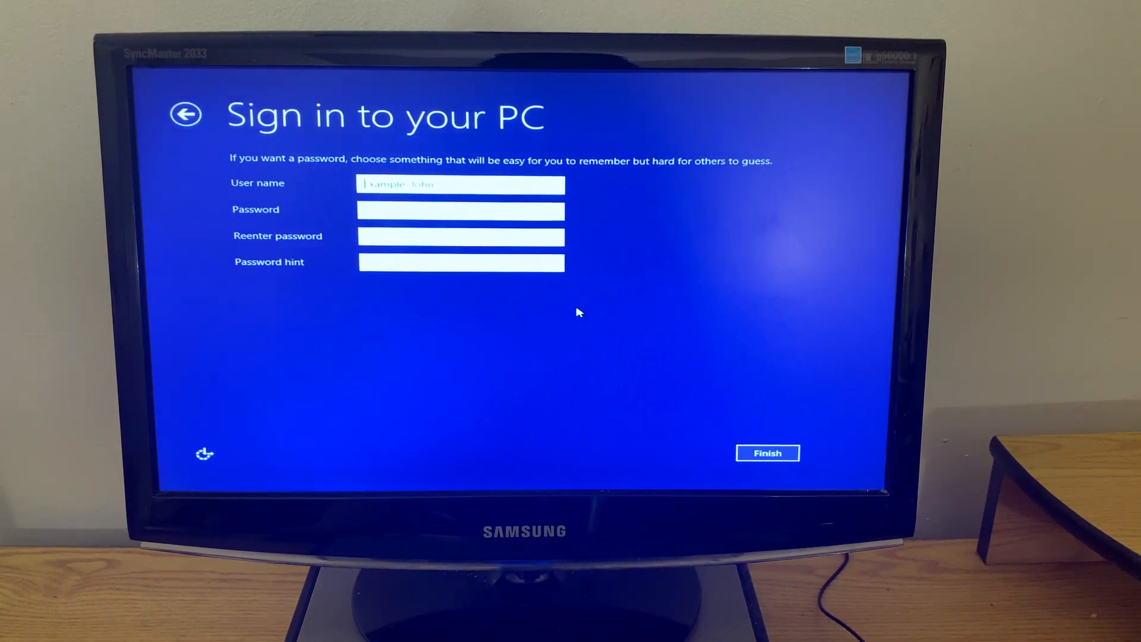
type("Admin")
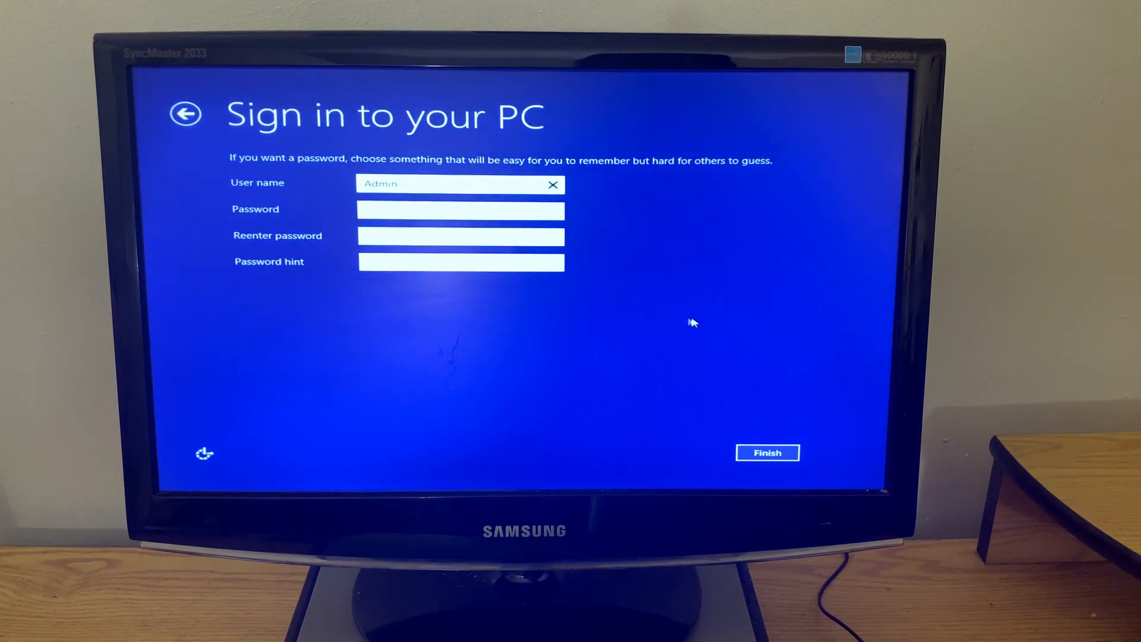
left_click(767, 453)
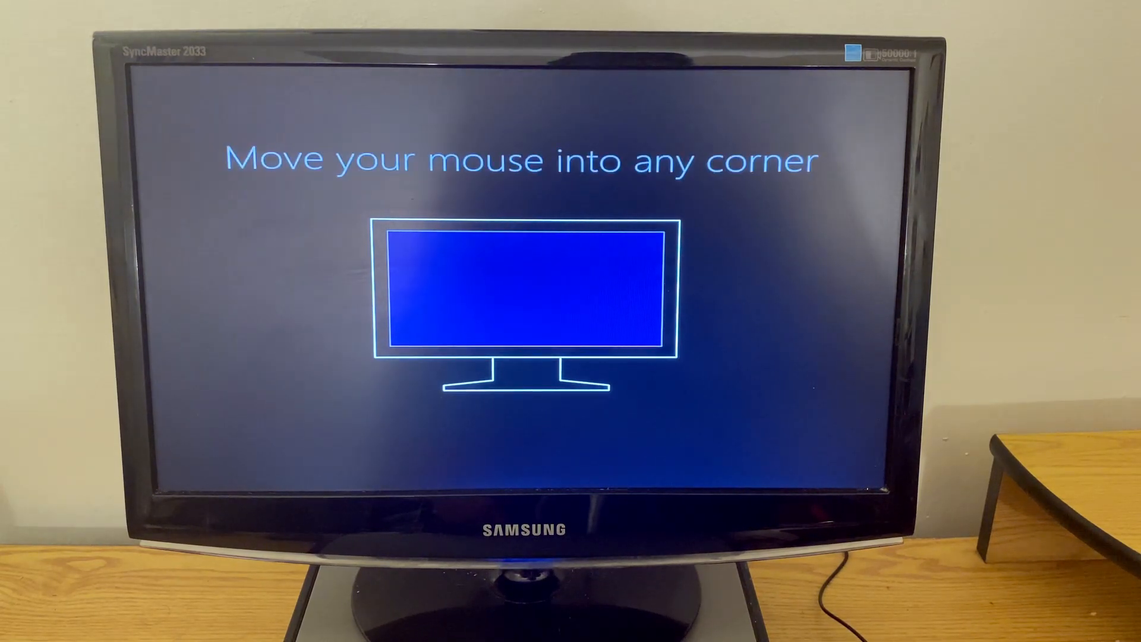
mouse_move(628, 289)
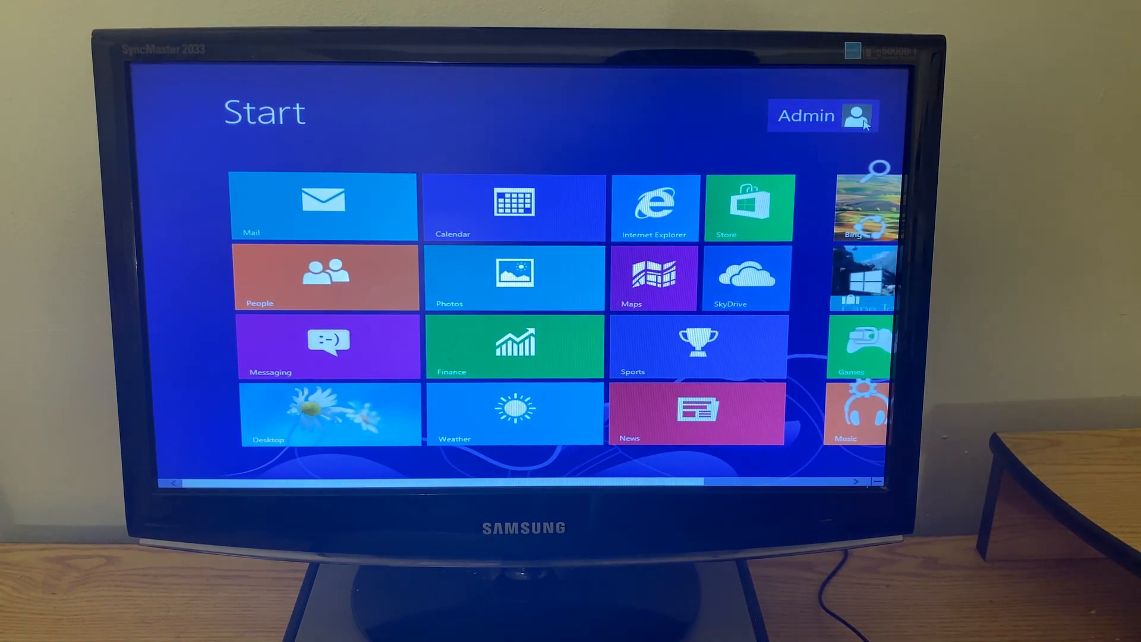
Check the Admin account menu, dismiss it and go to the desktop
left_click(822, 115)
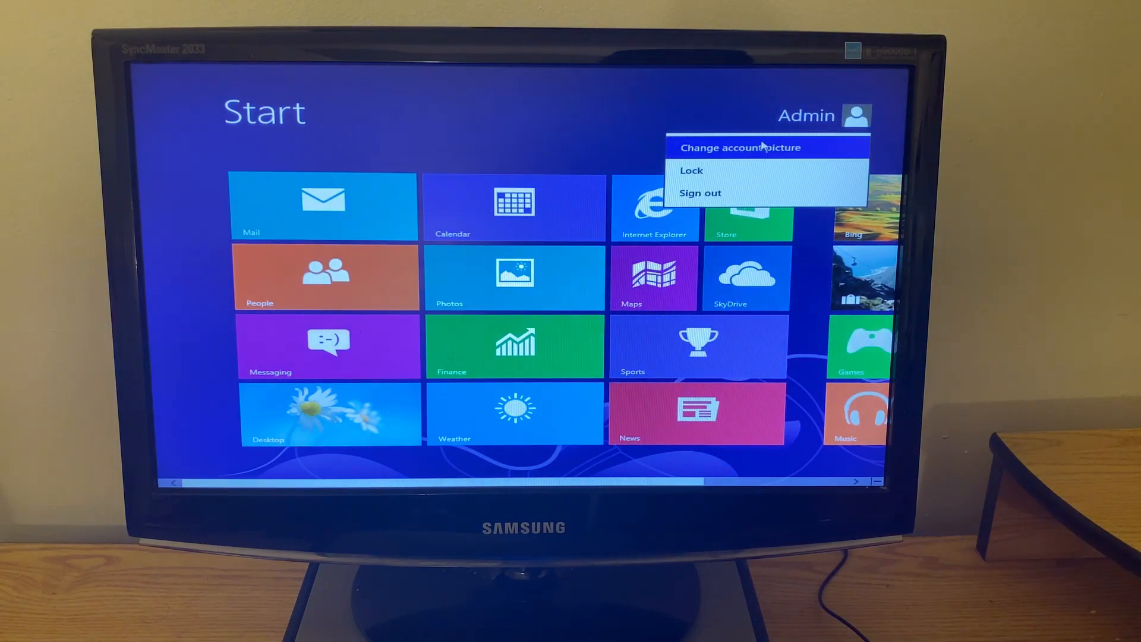
left_click(740, 147)
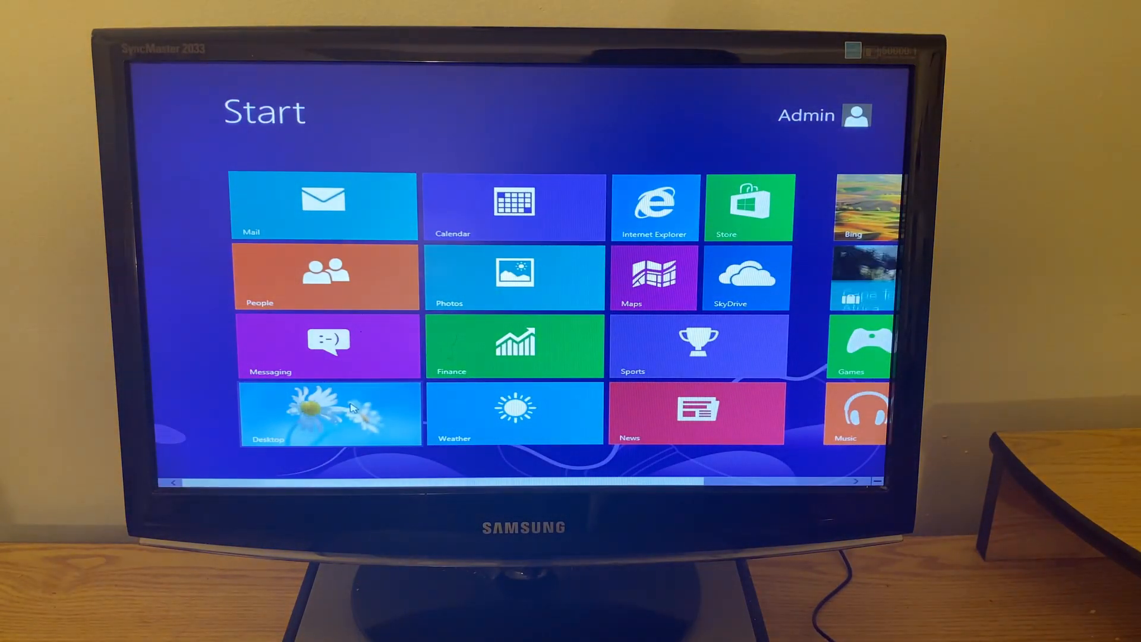
left_click(329, 413)
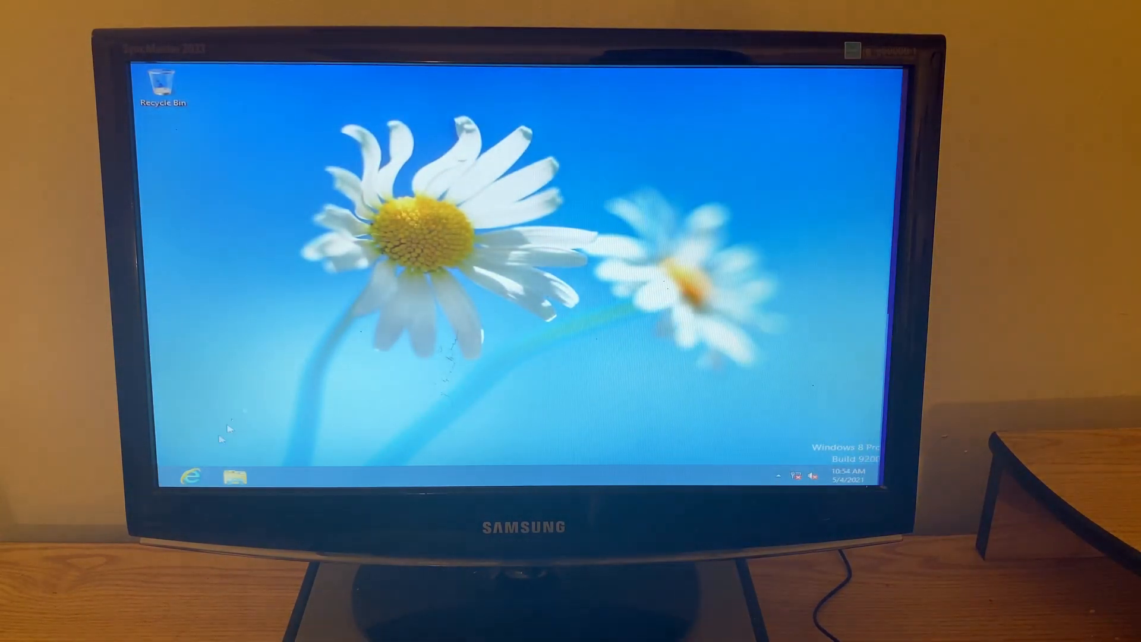
Browse to Flash Gordon (E:) and select the NVIDIA 466.27 driver installer
left_click(235, 476)
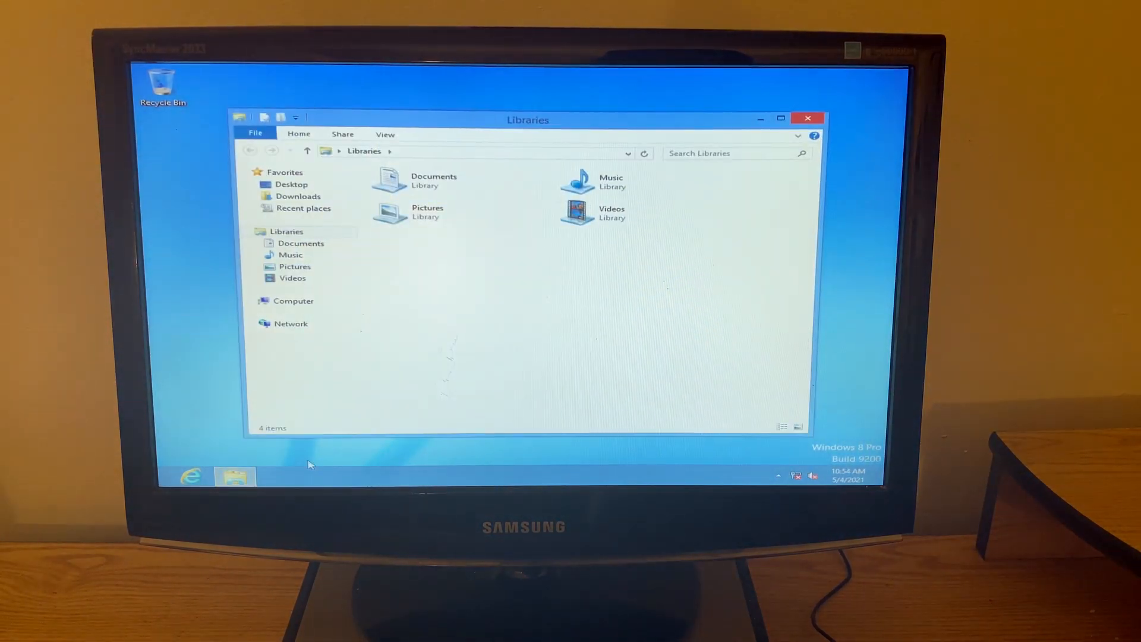
left_click(293, 300)
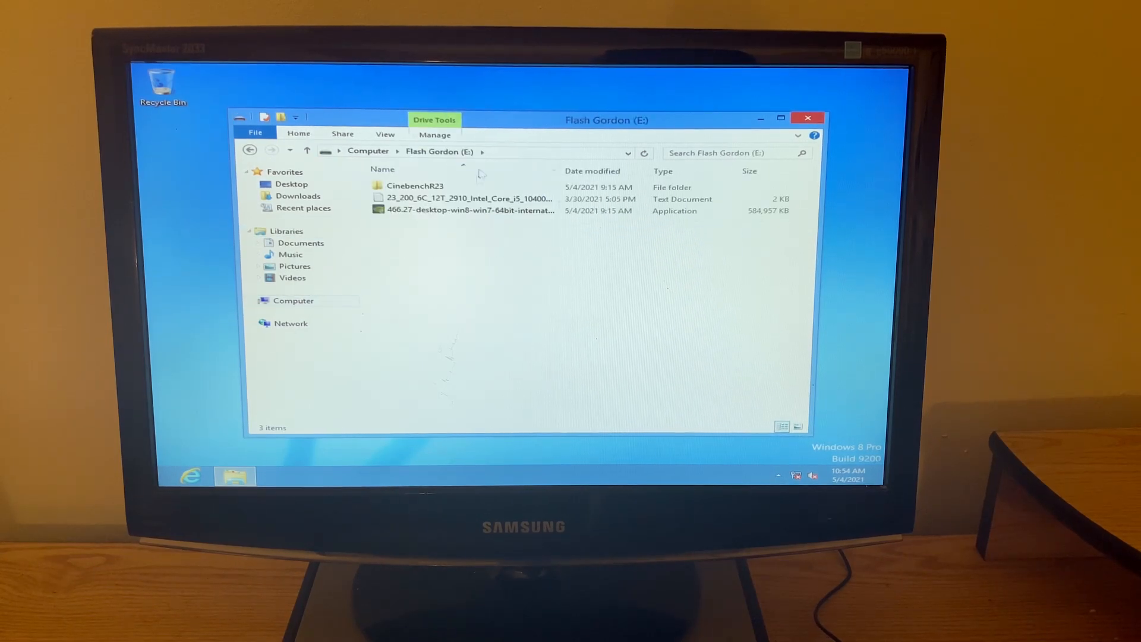
left_click(471, 210)
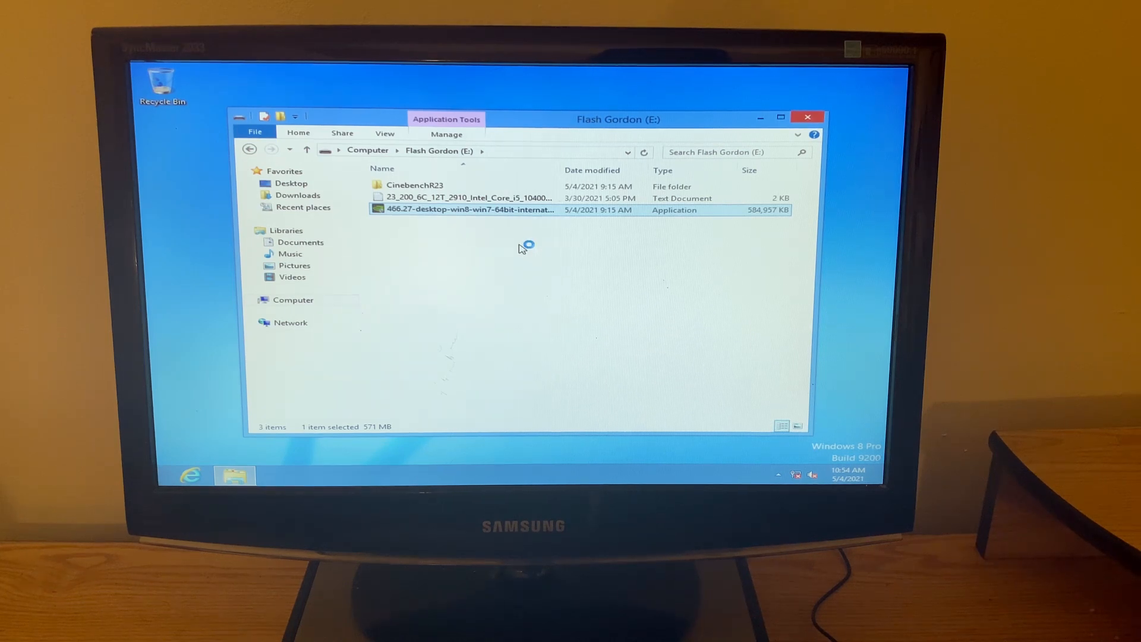
Launch the NVIDIA 466.27 installer, allow it in UAC, and relaunch it to reach System Check
double_click(466, 209)
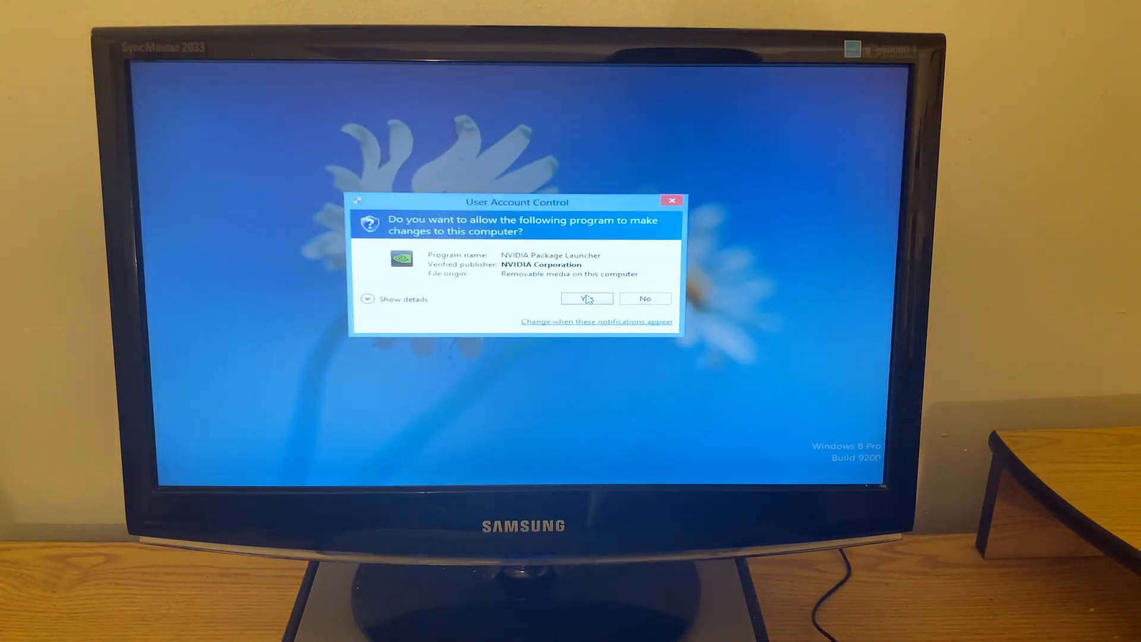
left_click(586, 298)
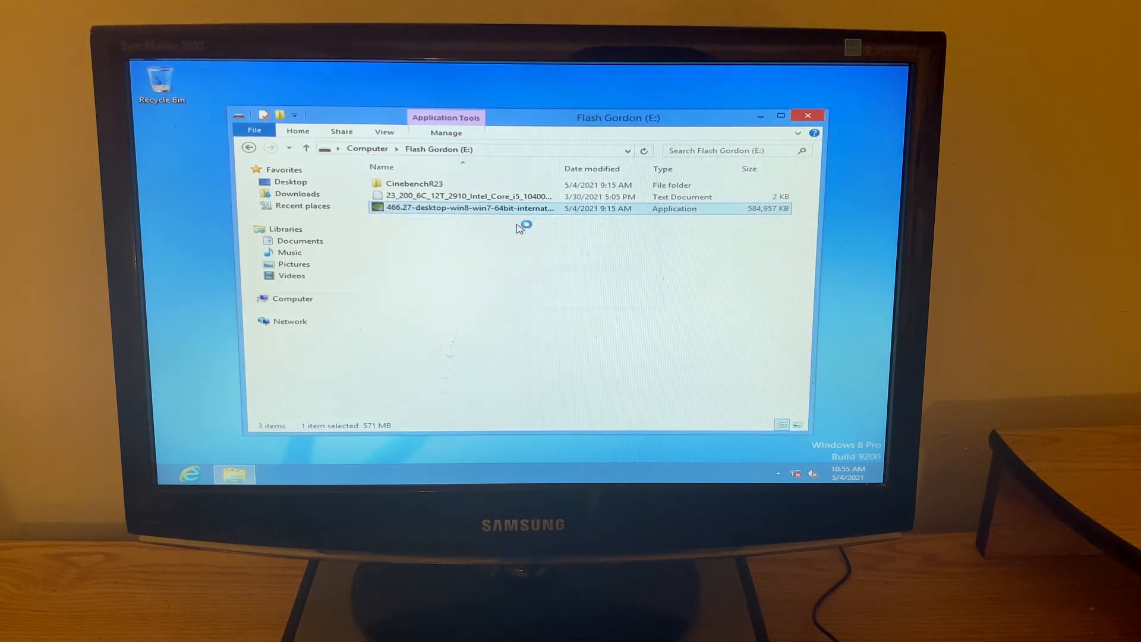
double_click(469, 208)
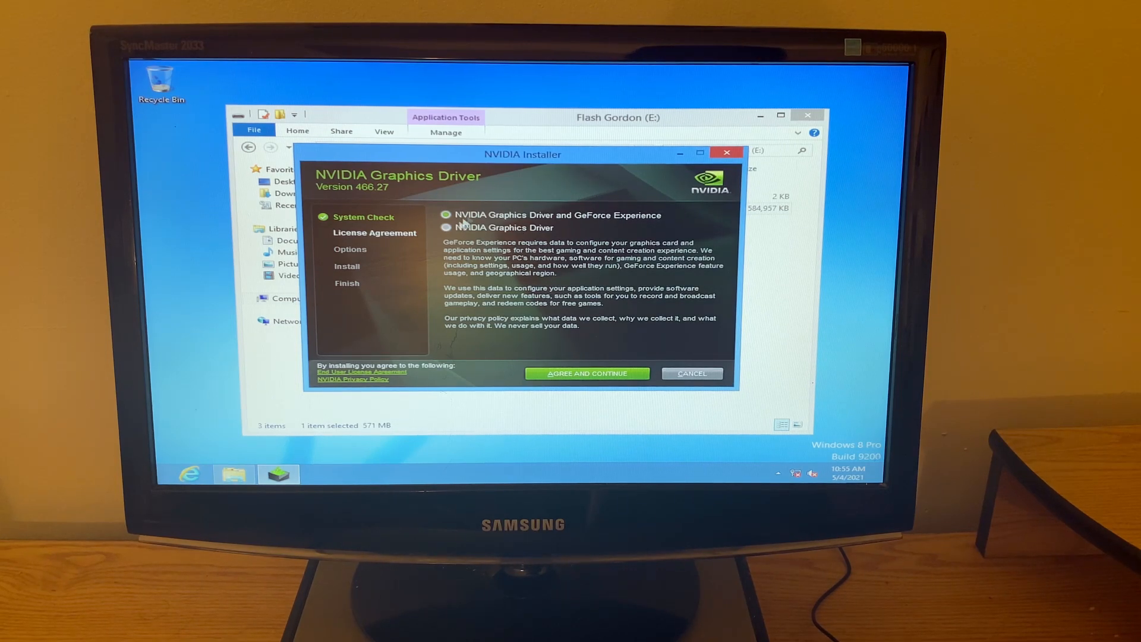
Choose the NVIDIA Graphics Driver only, accept the license, and proceed with Custom (Advanced) installation
left_click(446, 227)
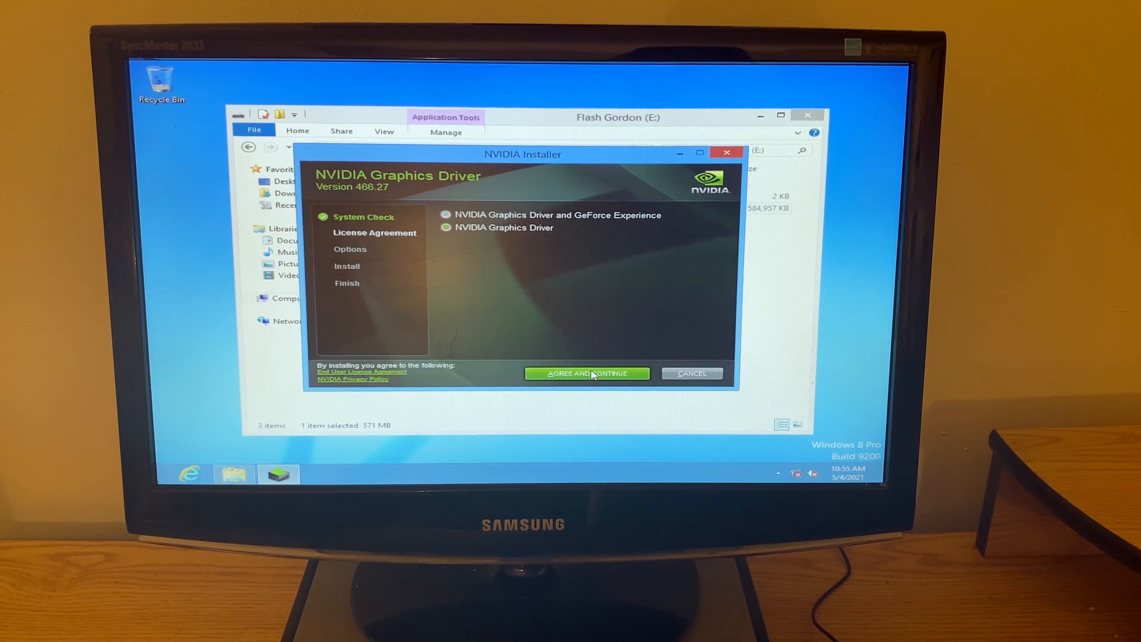
left_click(586, 373)
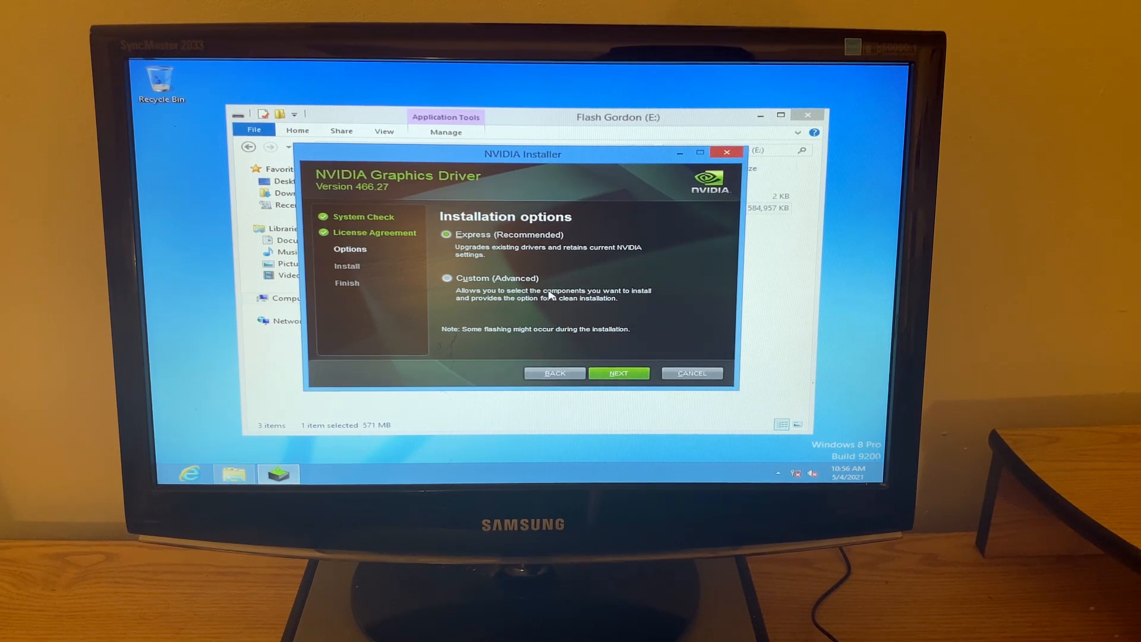
left_click(446, 279)
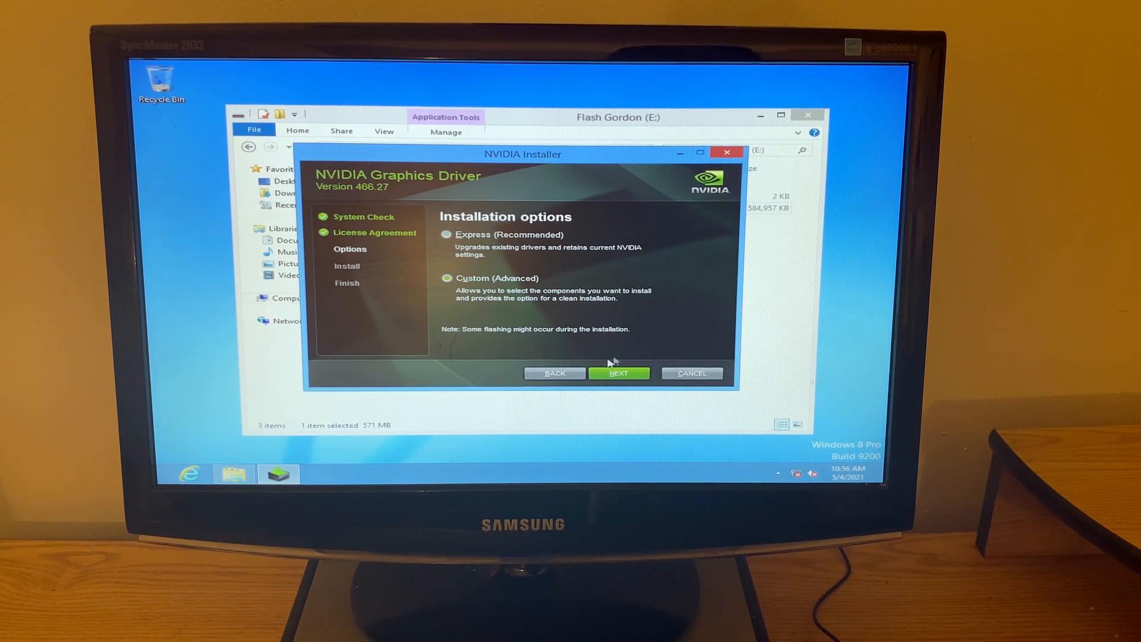
left_click(618, 372)
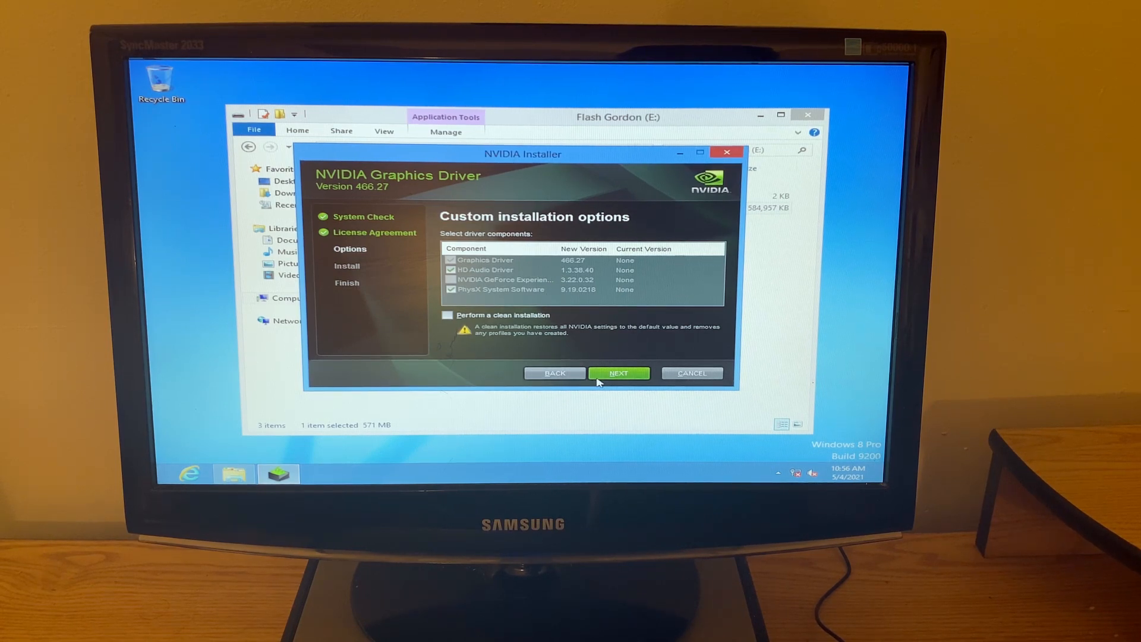
Install the selected graphics, HD audio and PhysX components and close the finished installer
left_click(618, 372)
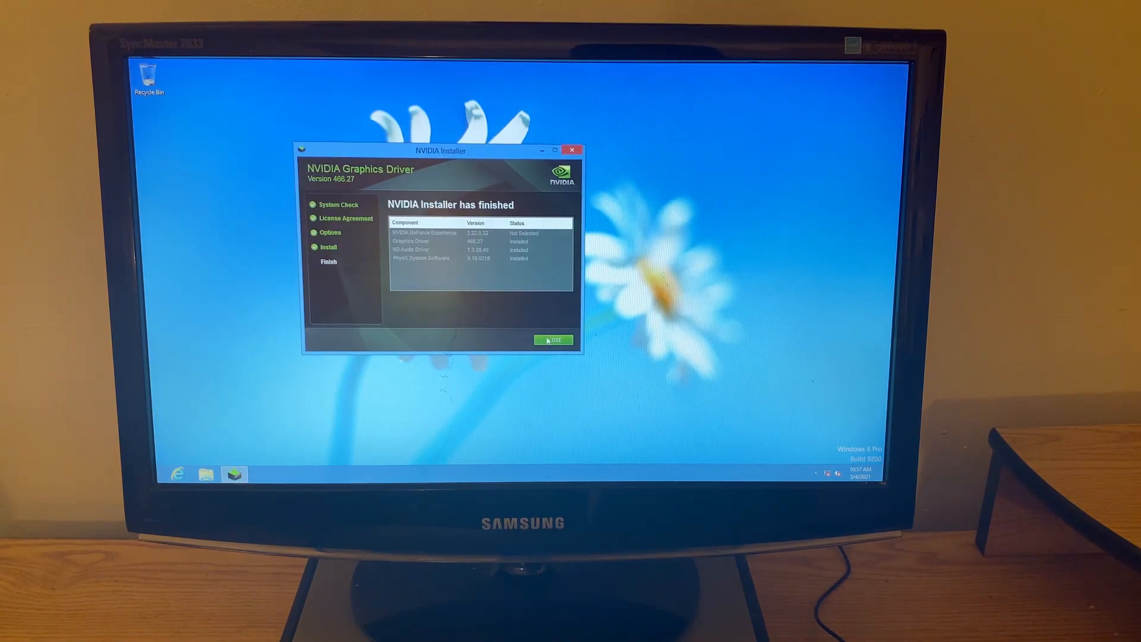
left_click(552, 339)
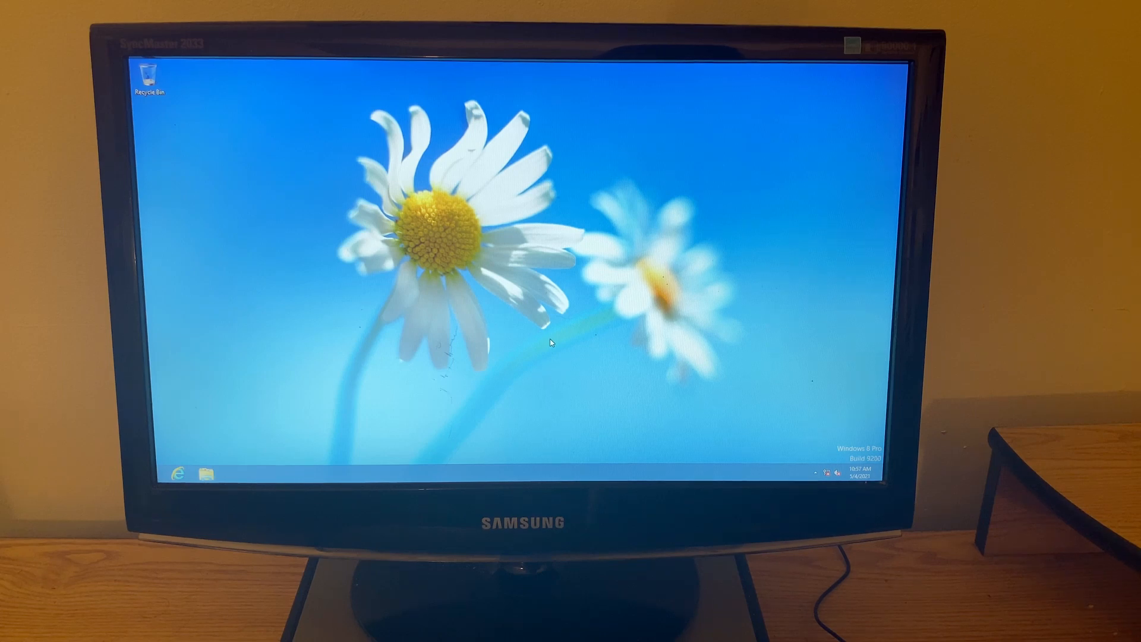
mouse_move(561, 387)
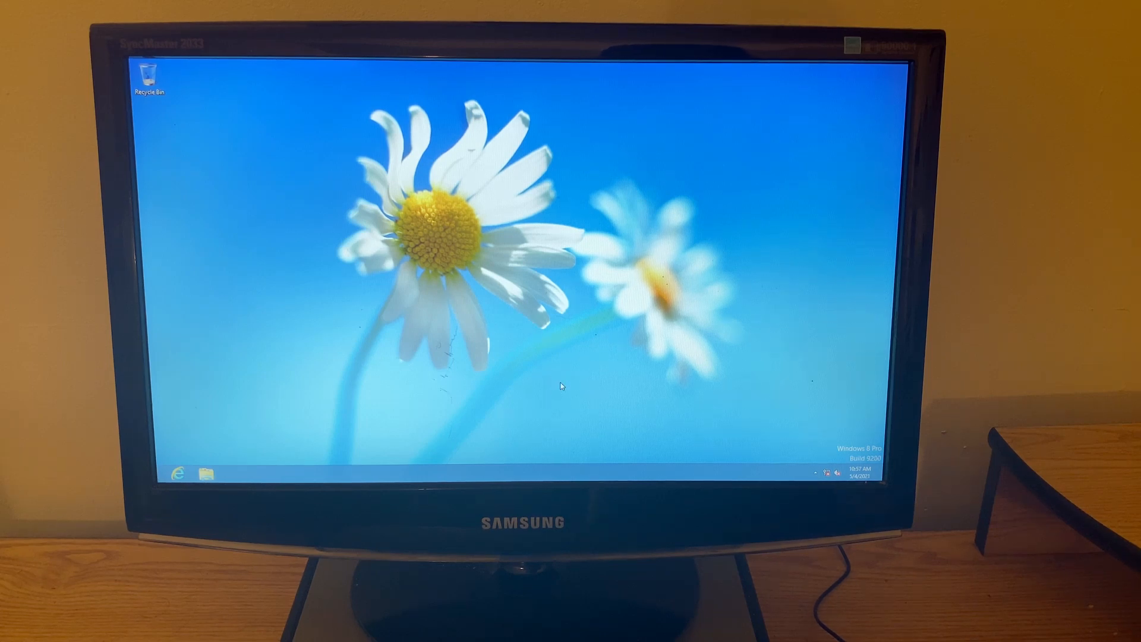